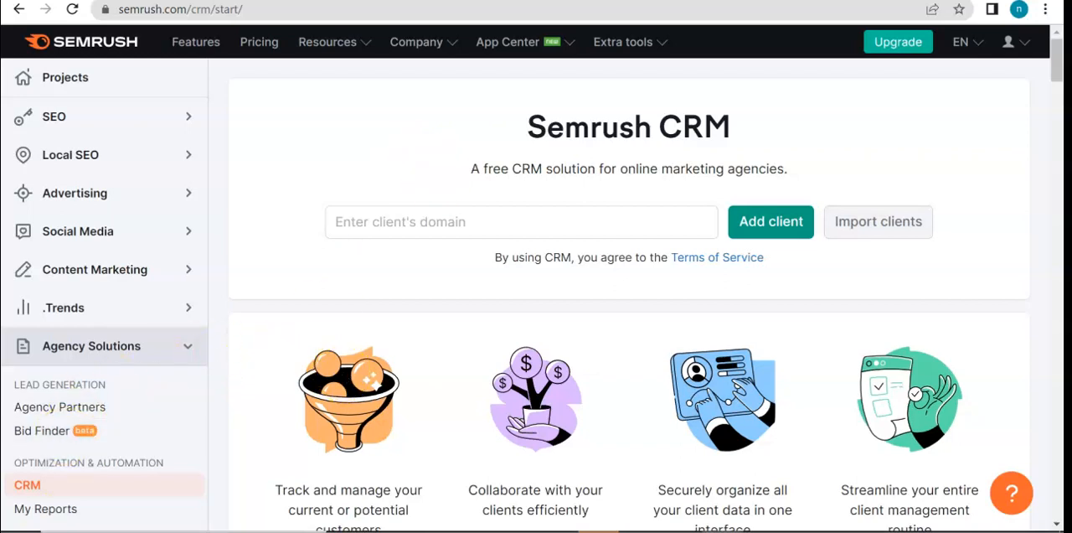
pyautogui.moveTo(45, 509)
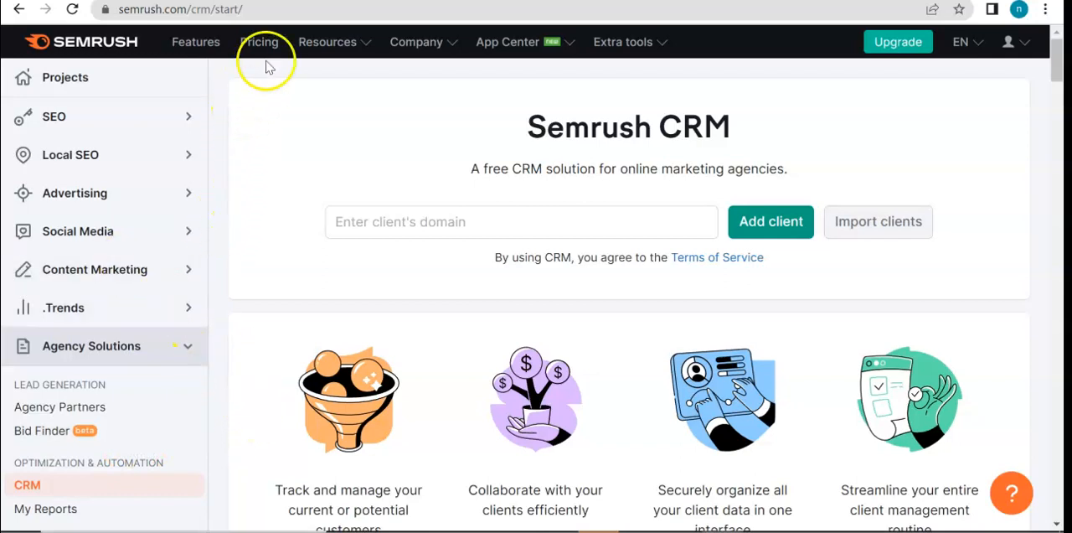
pyautogui.moveTo(503, 69)
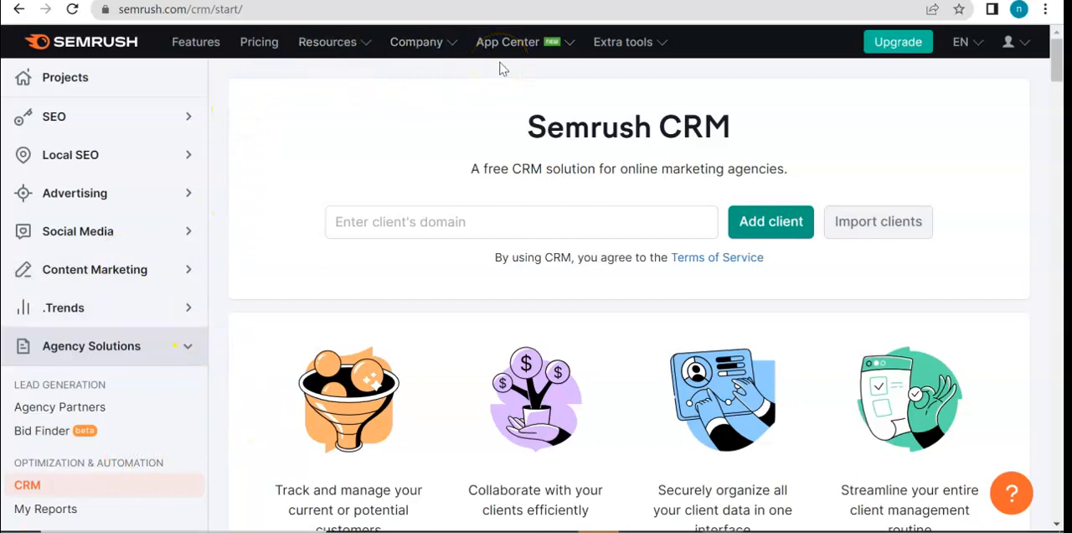
pyautogui.moveTo(496, 65)
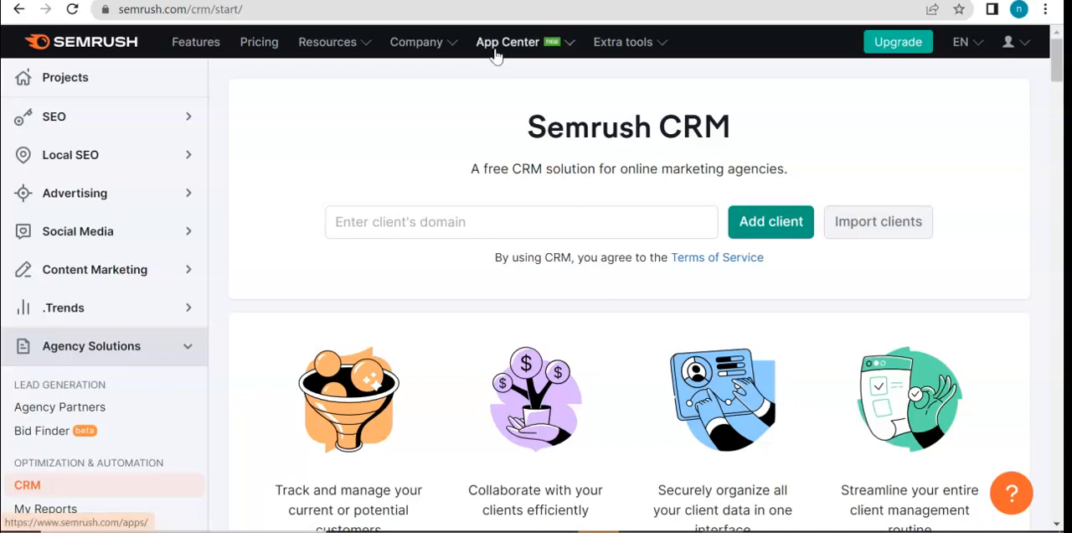
pyautogui.moveTo(1063, 154)
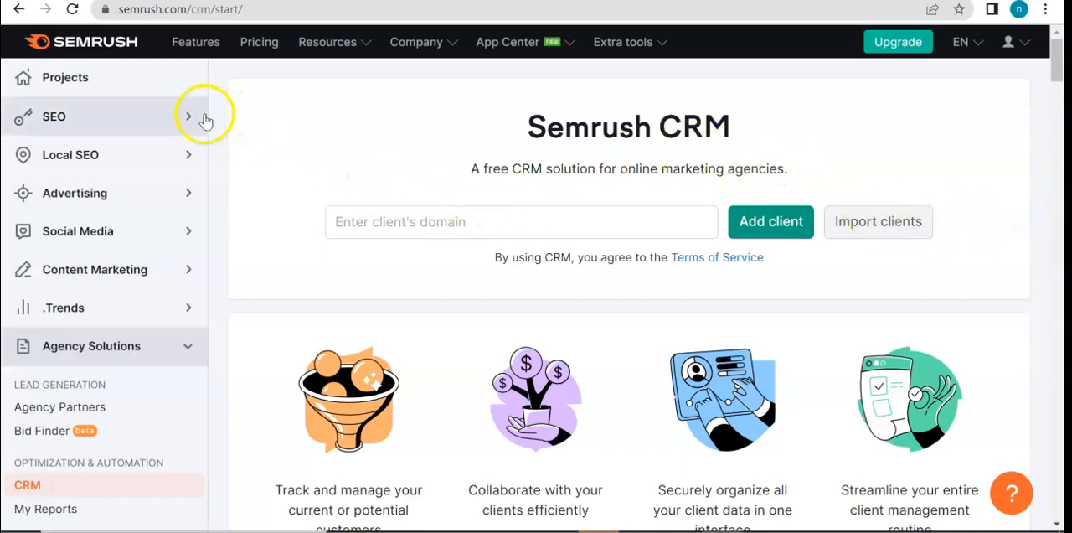
pyautogui.moveTo(120, 77)
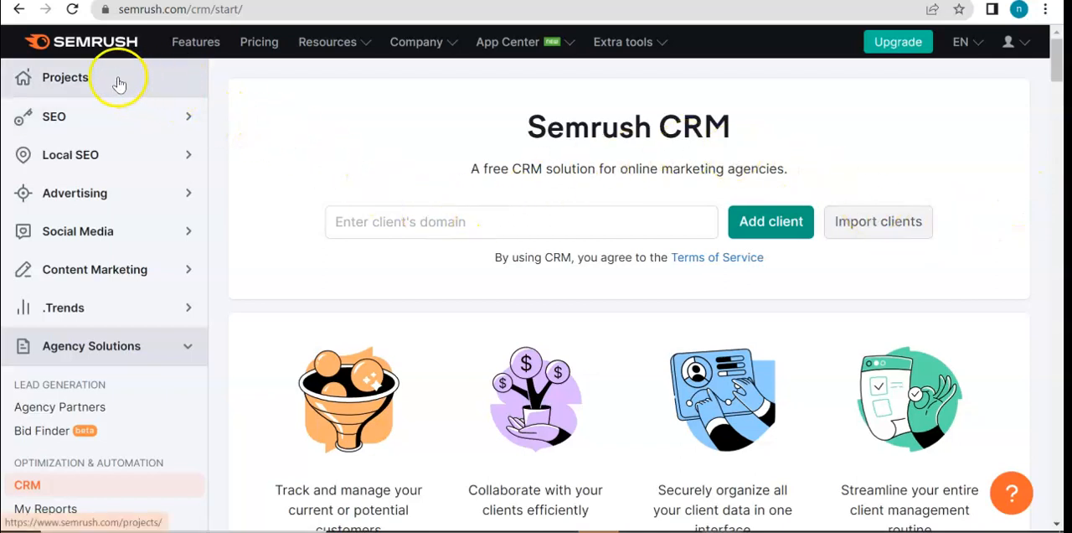
pyautogui.moveTo(965, 91)
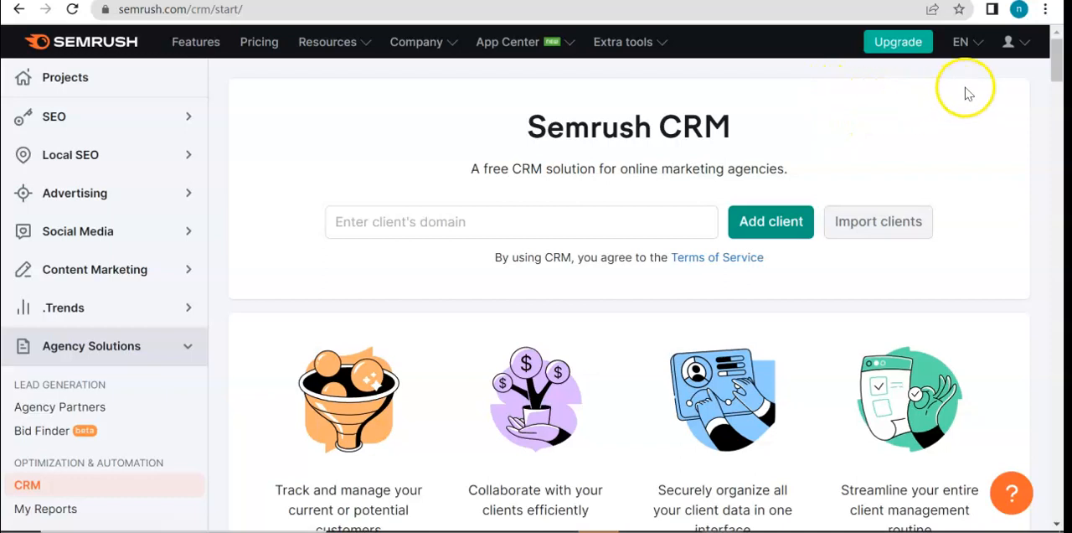
pyautogui.moveTo(1062, 70)
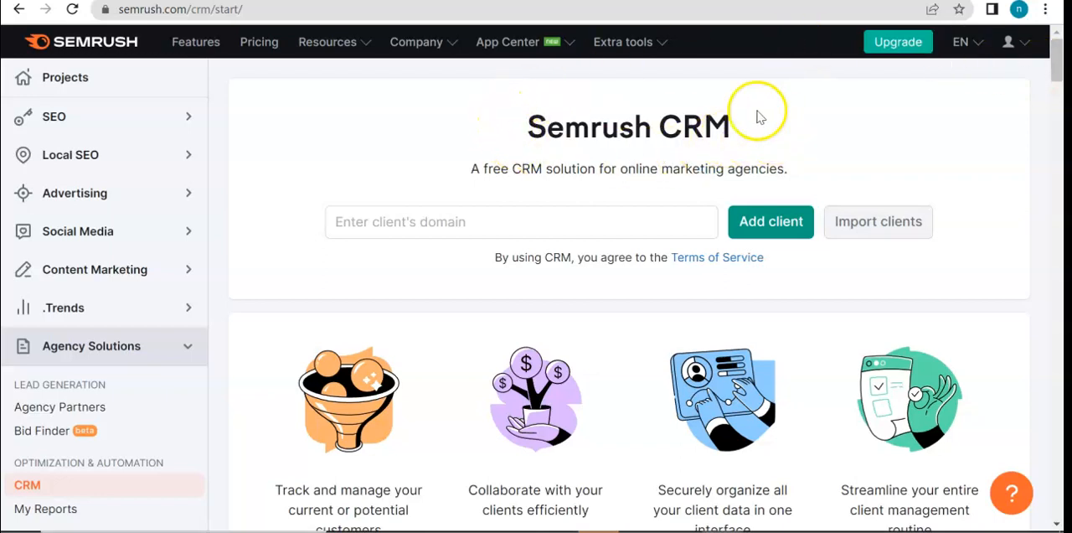
pyautogui.moveTo(707, 134)
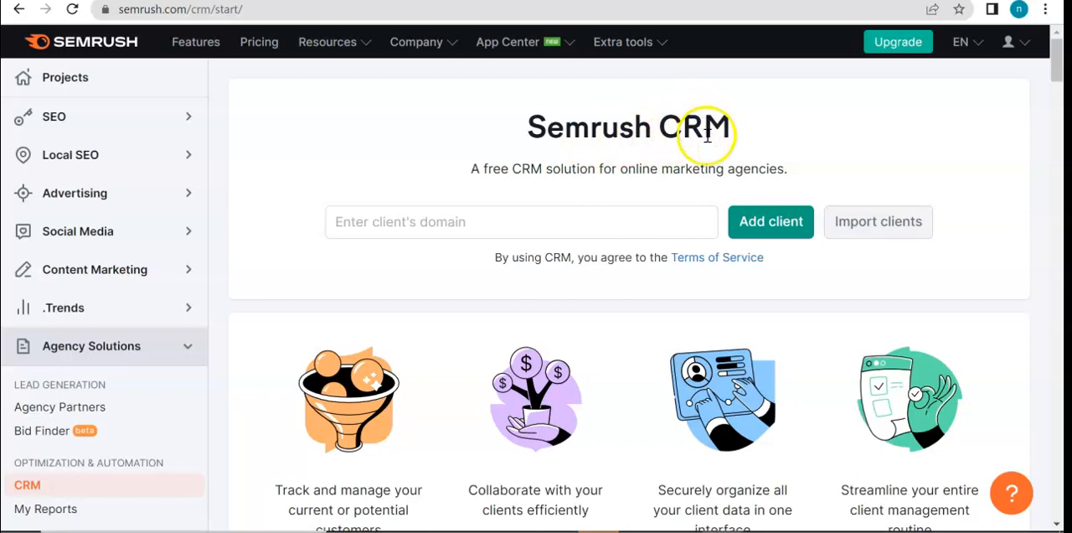
pyautogui.moveTo(670, 159)
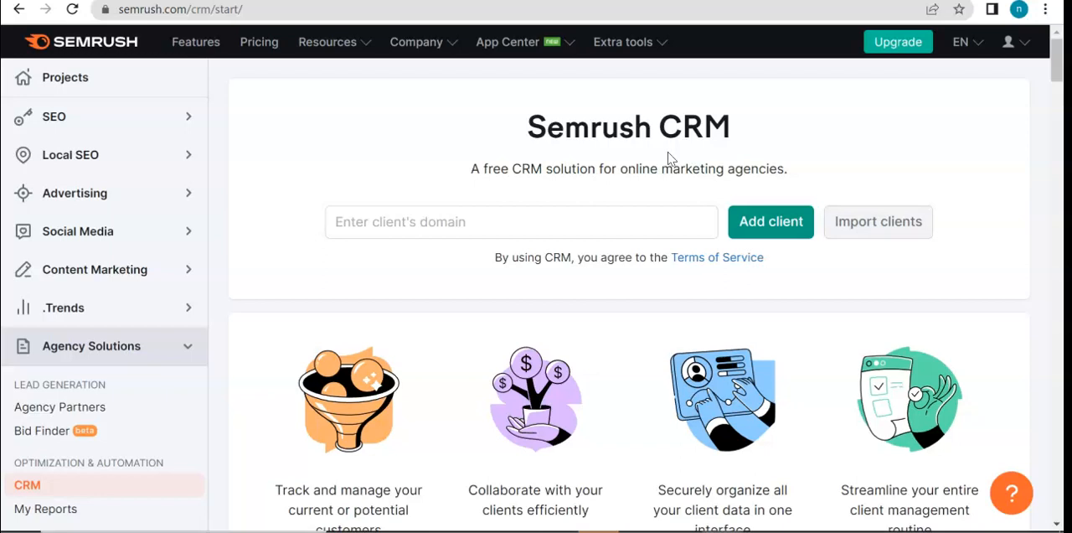
pyautogui.moveTo(165, 134)
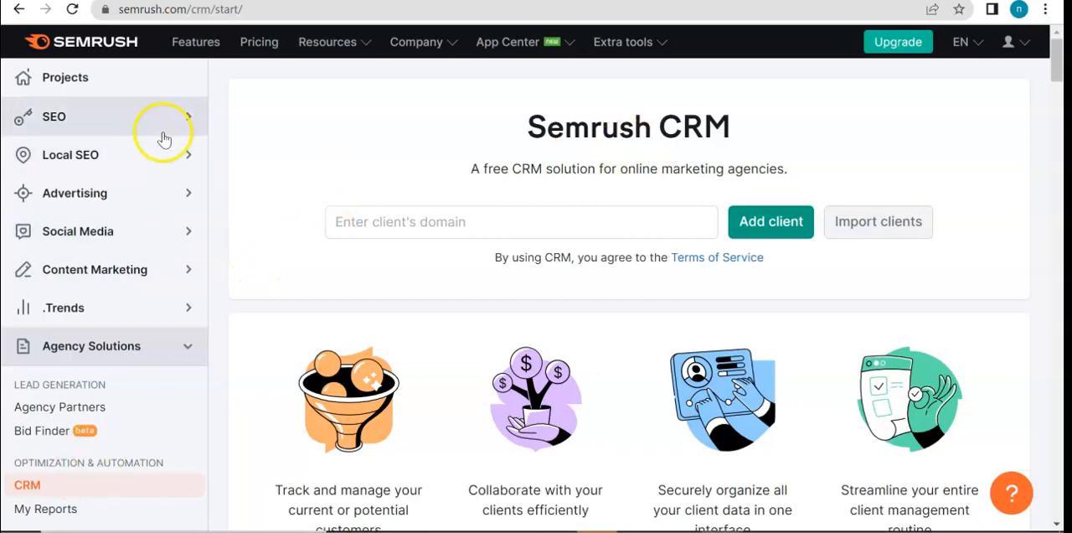
pyautogui.moveTo(104, 332)
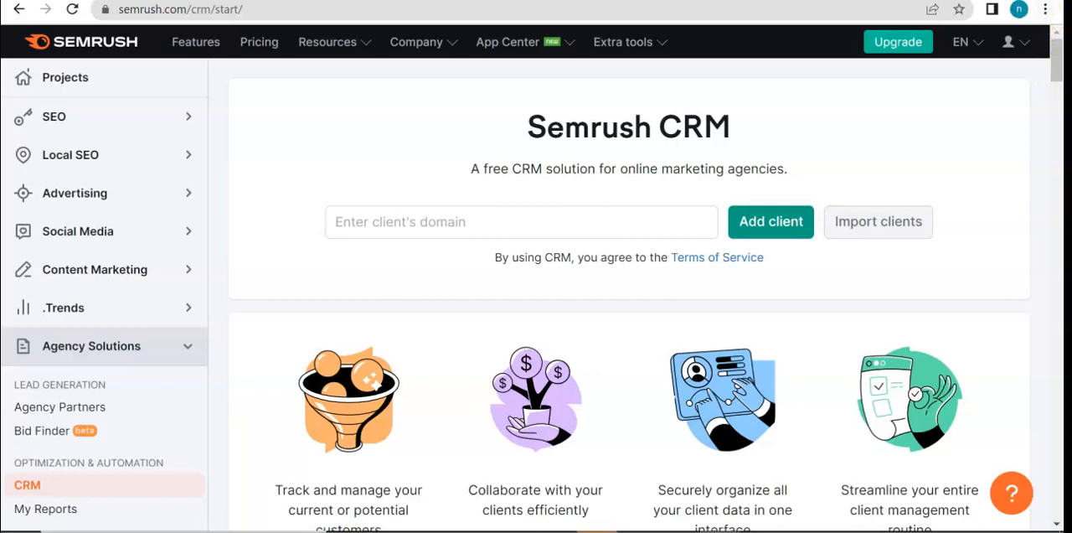
pyautogui.moveTo(127, 303)
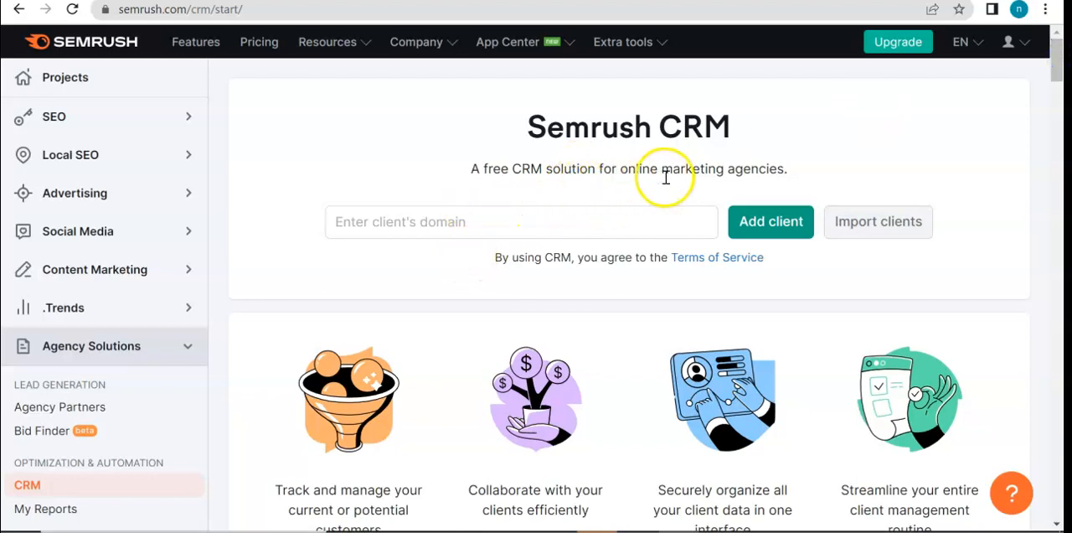
pyautogui.moveTo(750, 171)
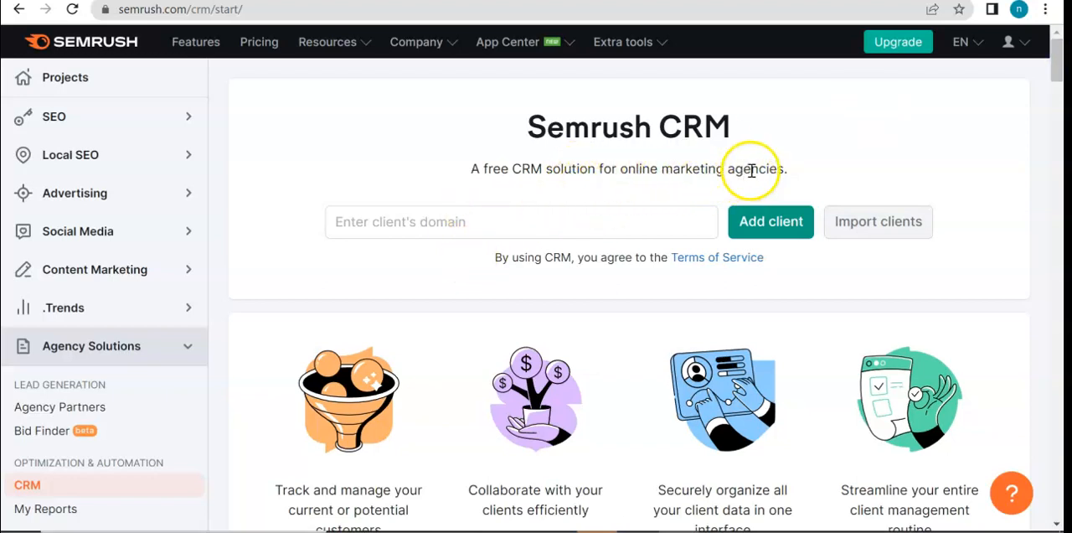
pyautogui.moveTo(971, 83)
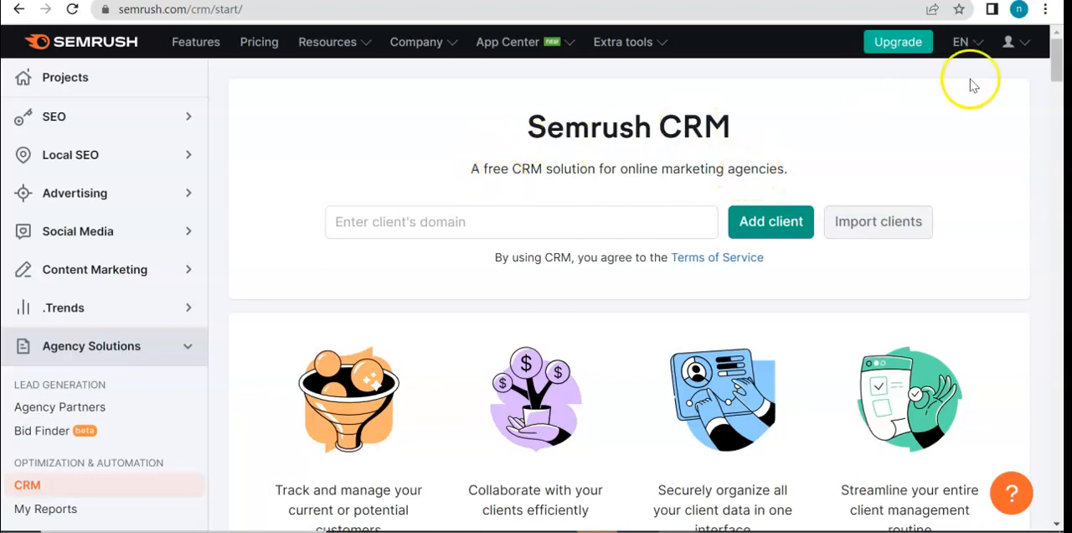
pyautogui.moveTo(1047, 65)
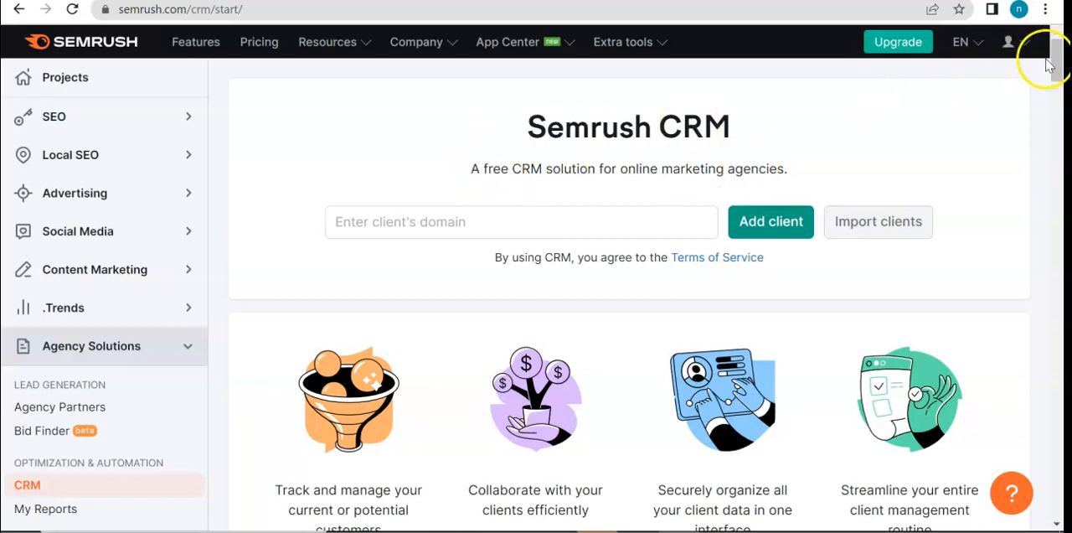
pyautogui.moveTo(1047, 67)
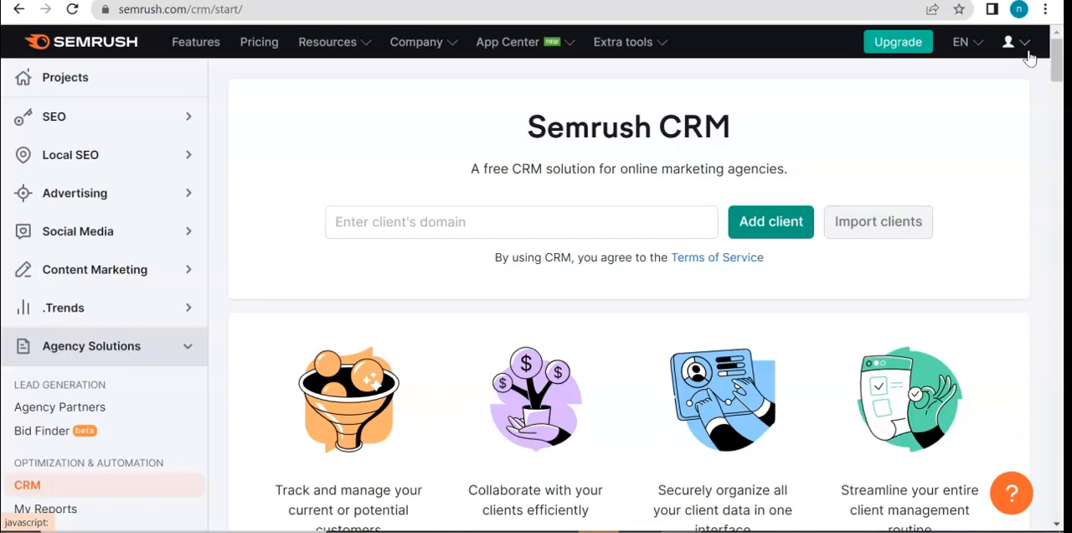
pyautogui.moveTo(1028, 60)
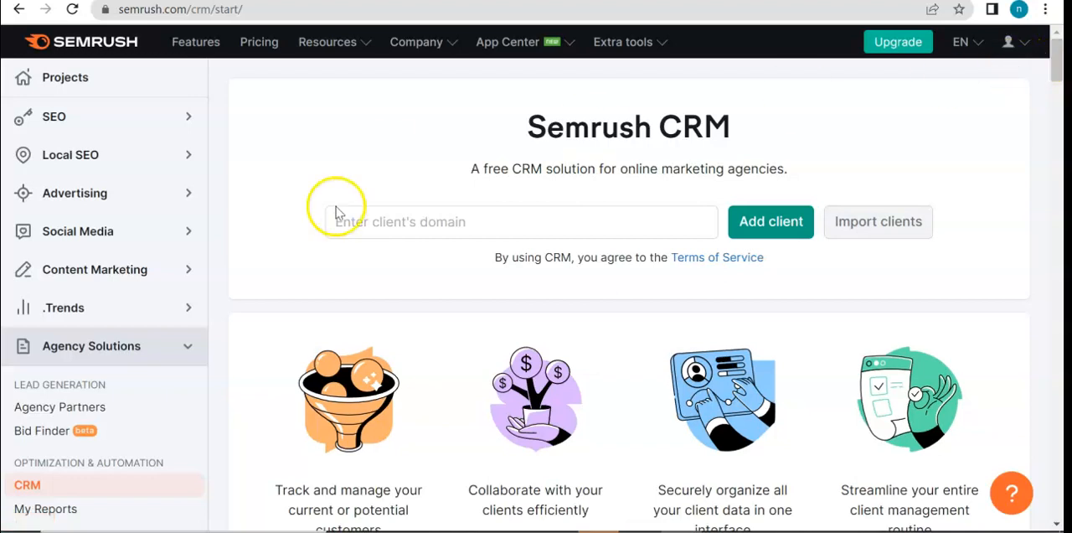
pyautogui.moveTo(293, 100)
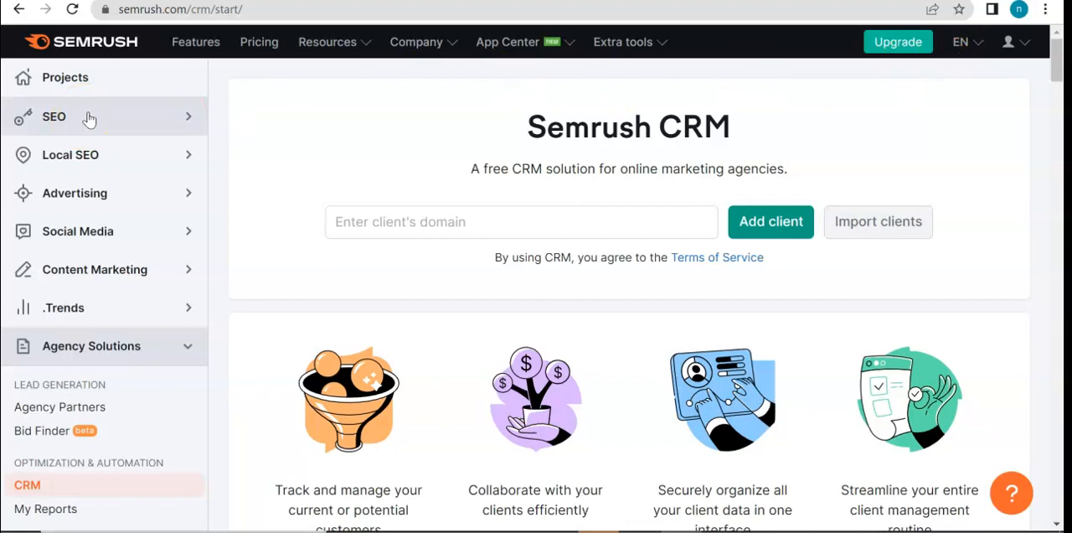
pyautogui.moveTo(260, 93)
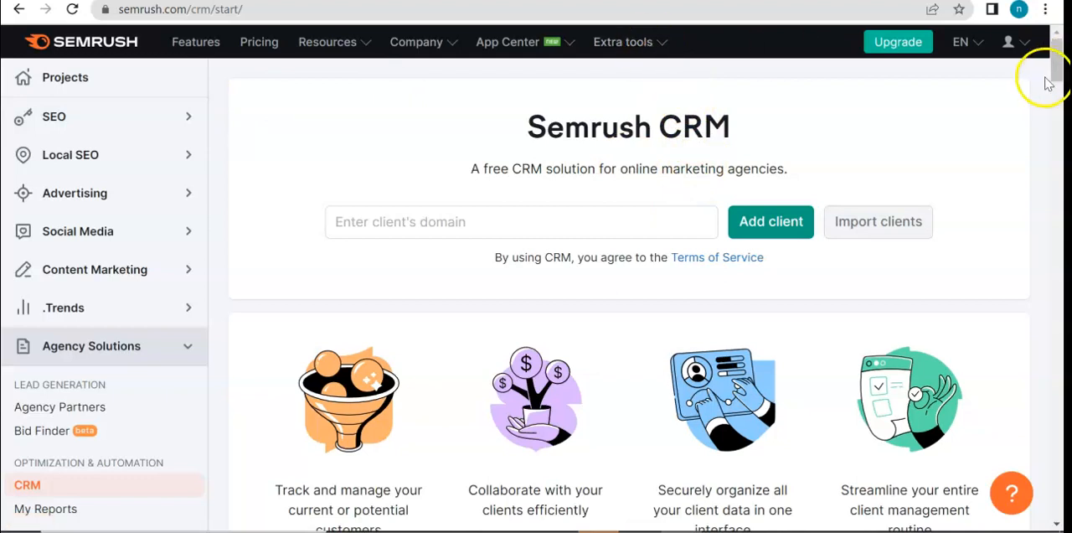
pyautogui.moveTo(248, 82)
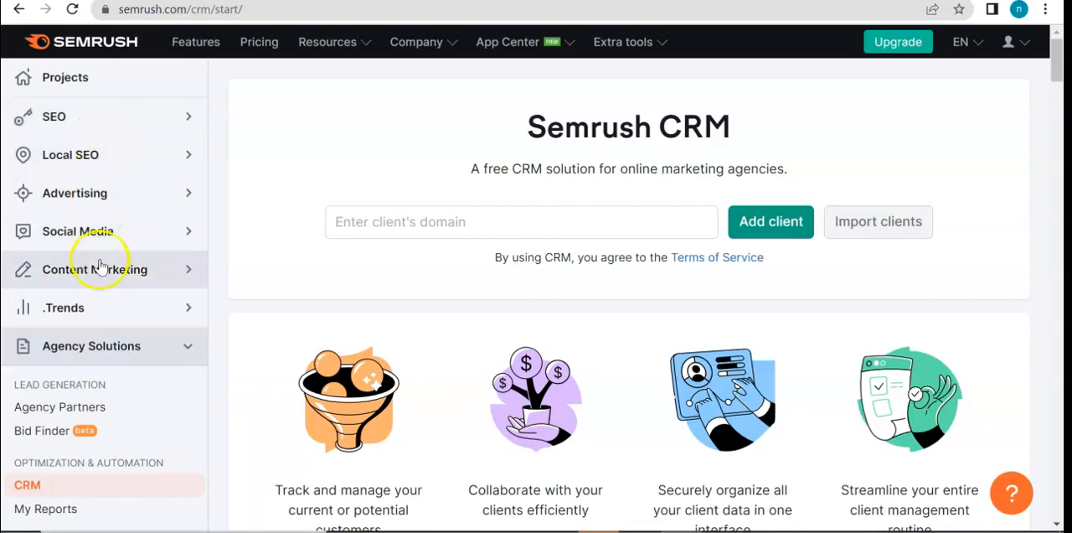
pyautogui.moveTo(80, 118)
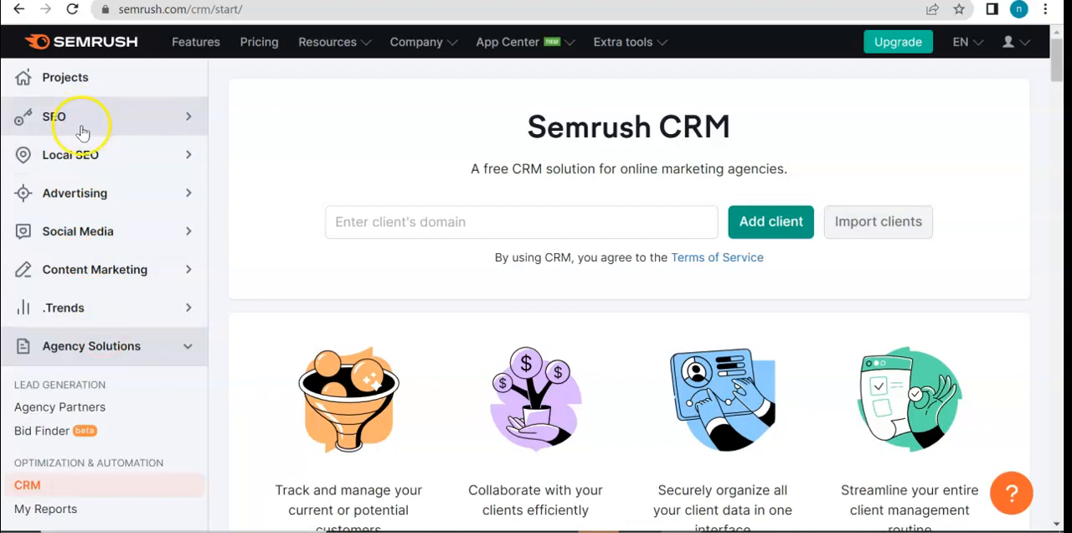
pyautogui.moveTo(148, 154)
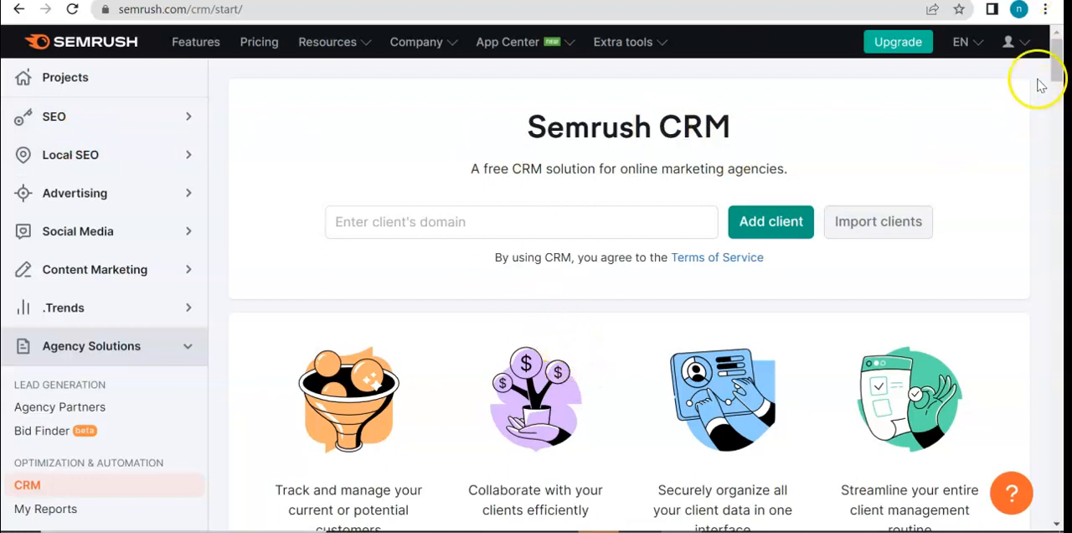
pyautogui.moveTo(891, 93)
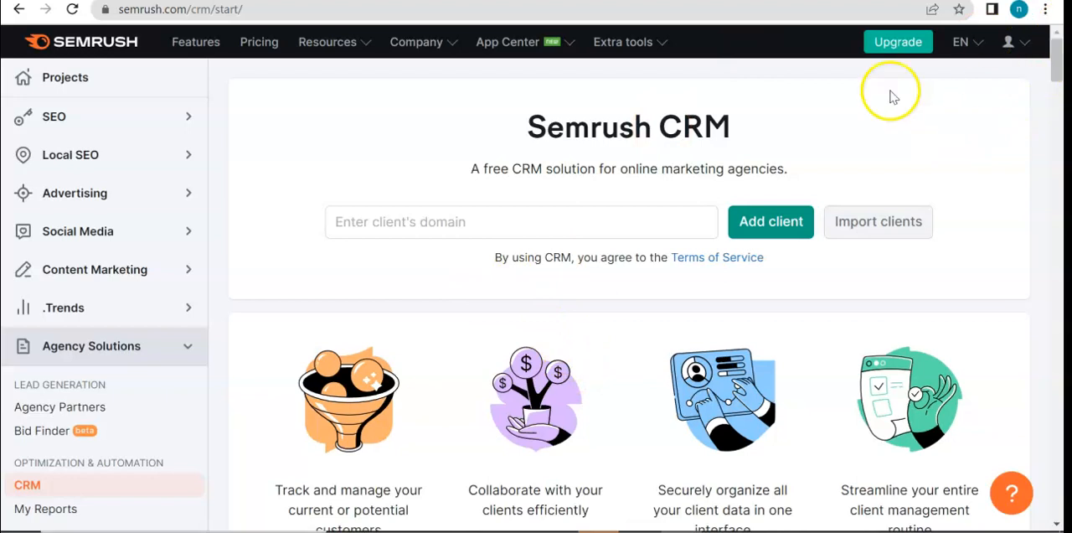
pyautogui.moveTo(760, 155)
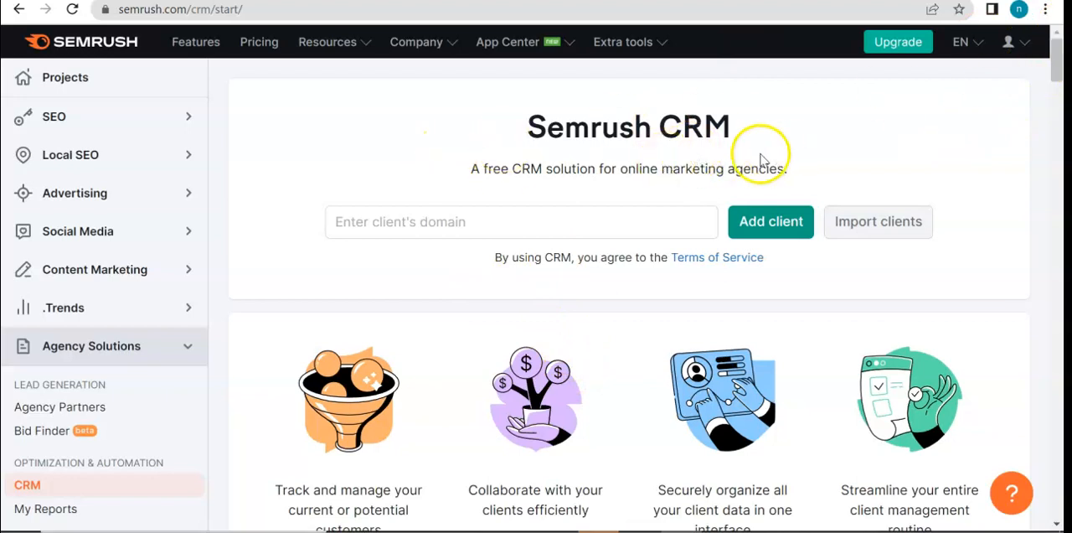
pyautogui.moveTo(551, 243)
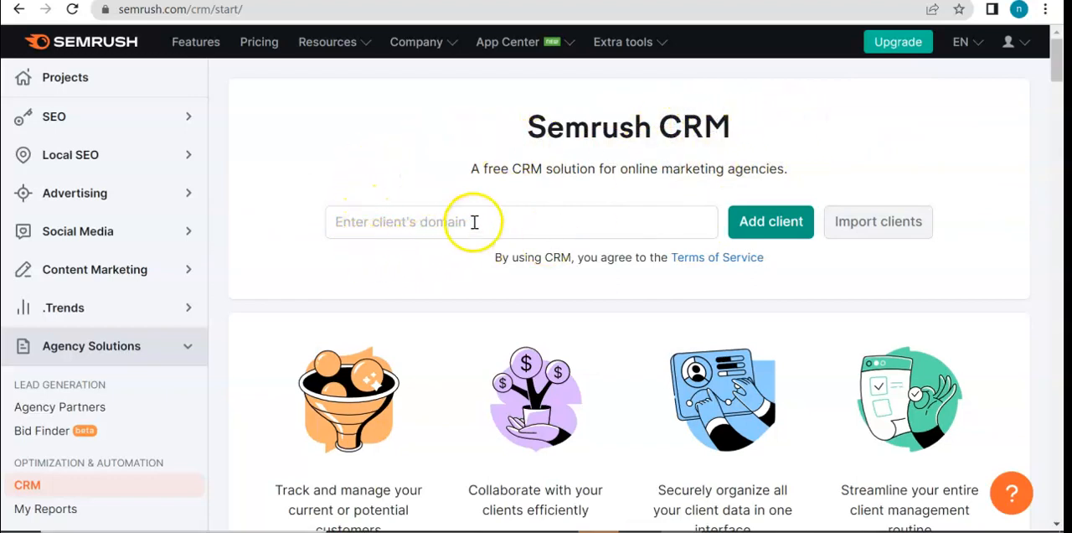
pyautogui.moveTo(771, 221)
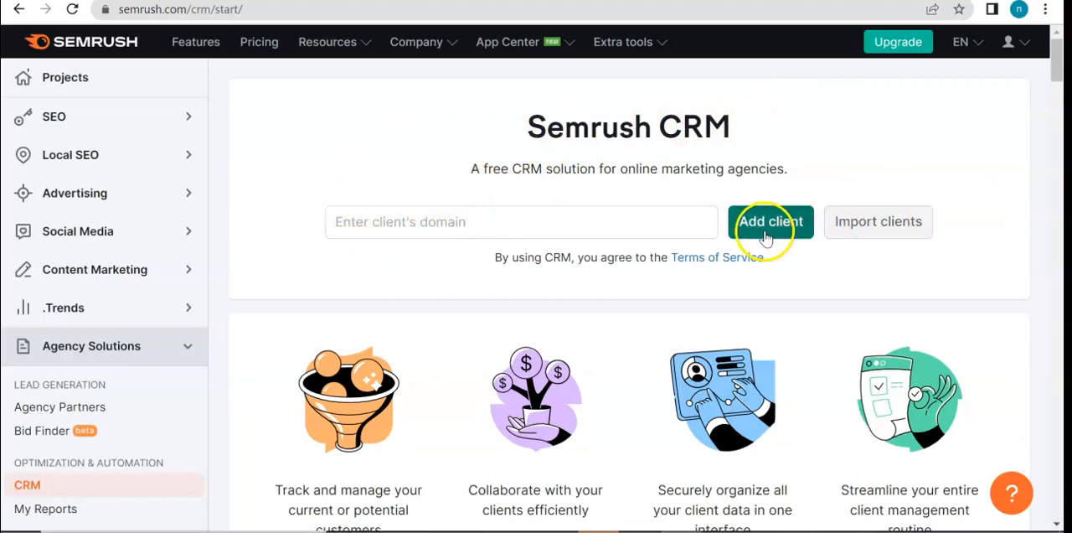
pyautogui.moveTo(877, 222)
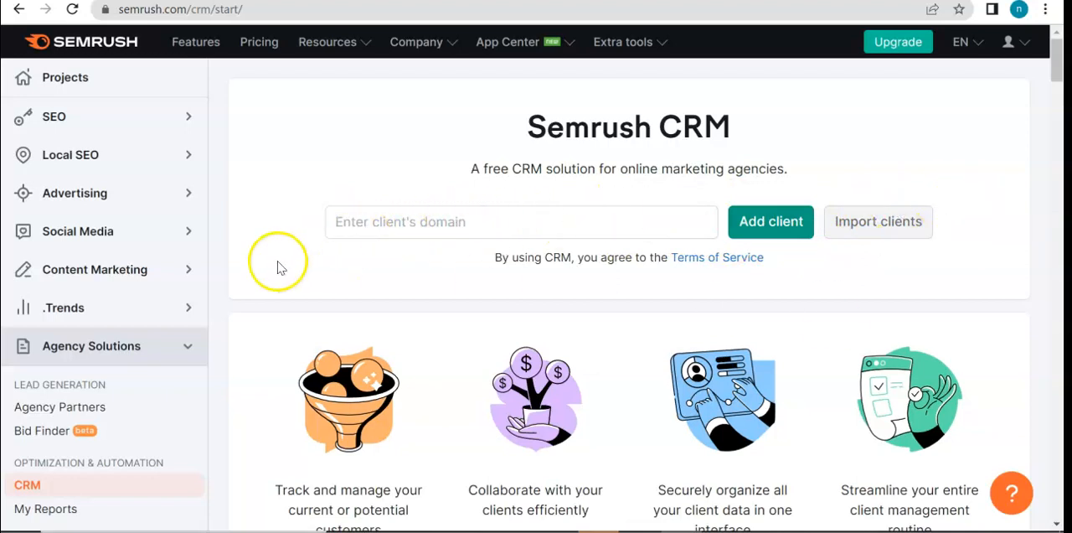
pyautogui.moveTo(299, 232)
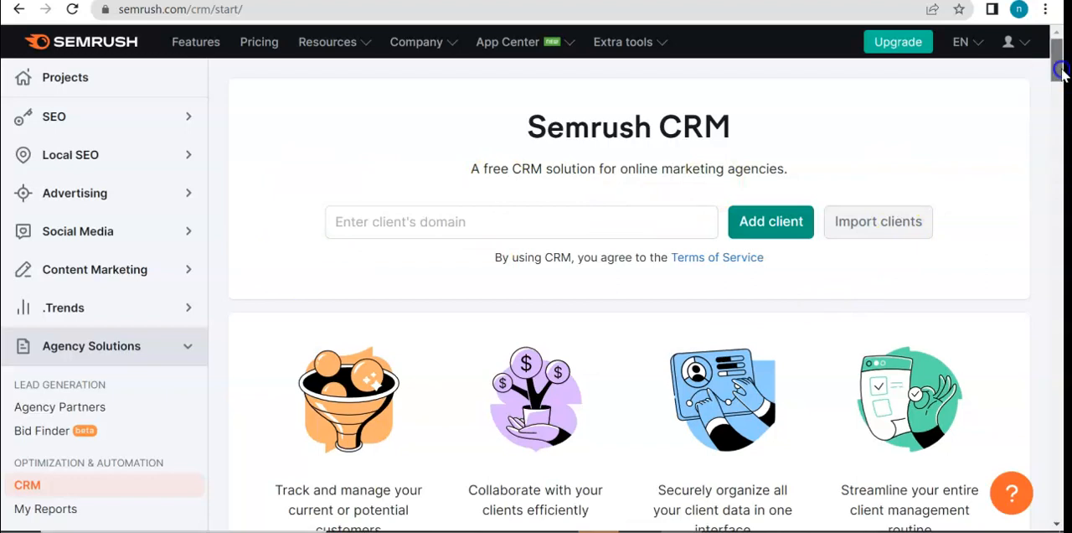
pyautogui.scroll(-3)
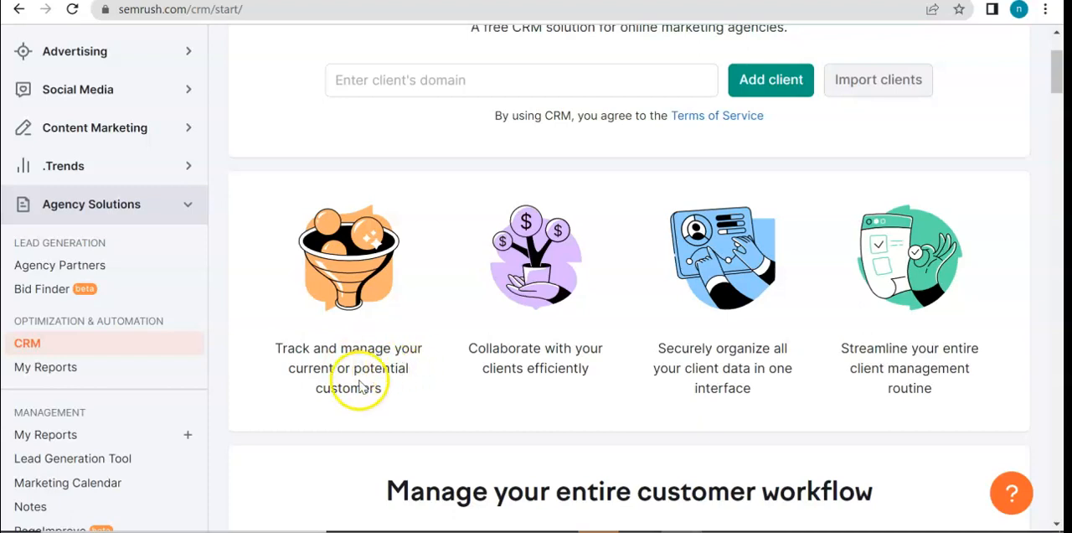
pyautogui.moveTo(613, 352)
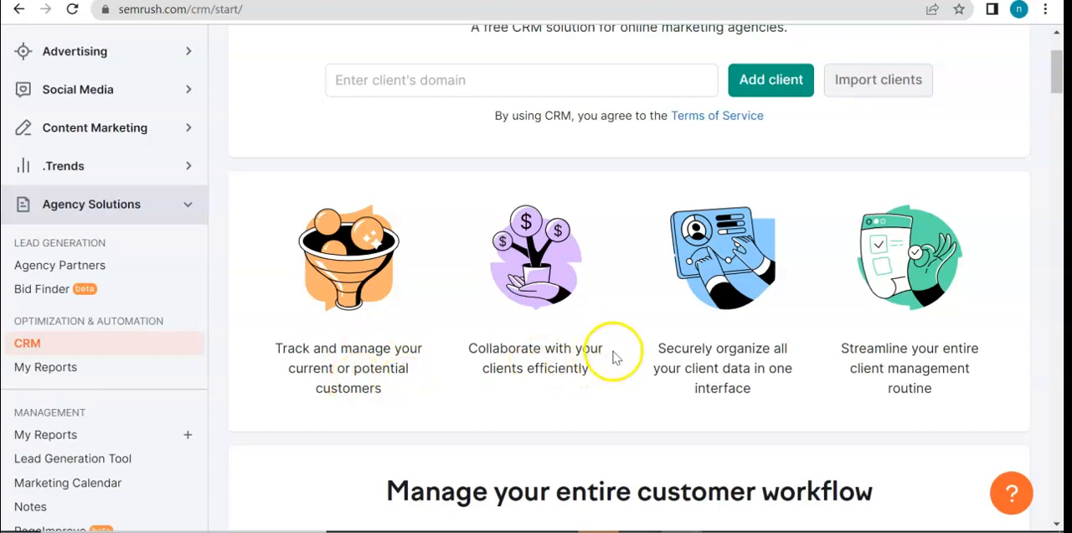
pyautogui.moveTo(824, 387)
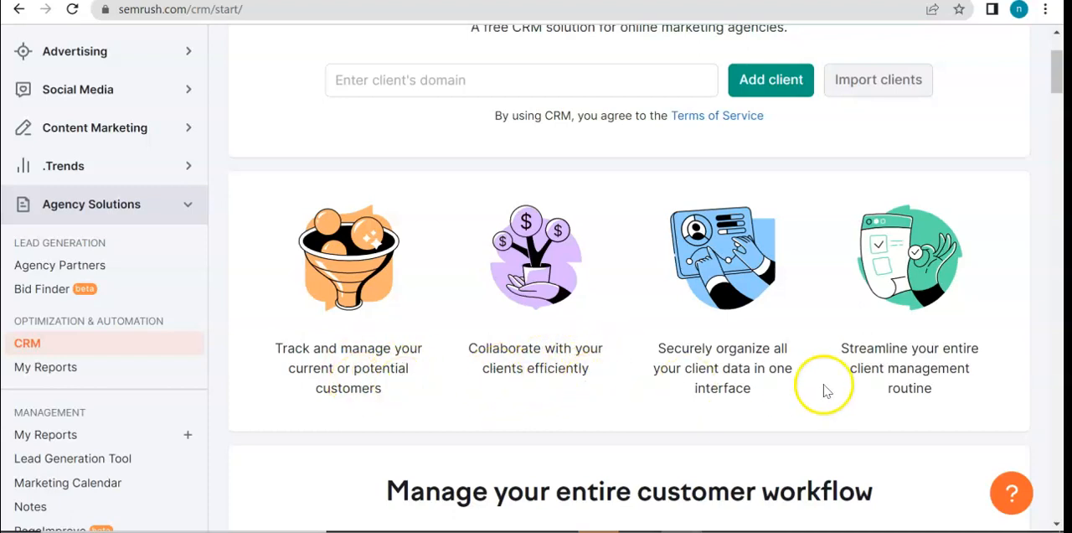
pyautogui.moveTo(812, 371)
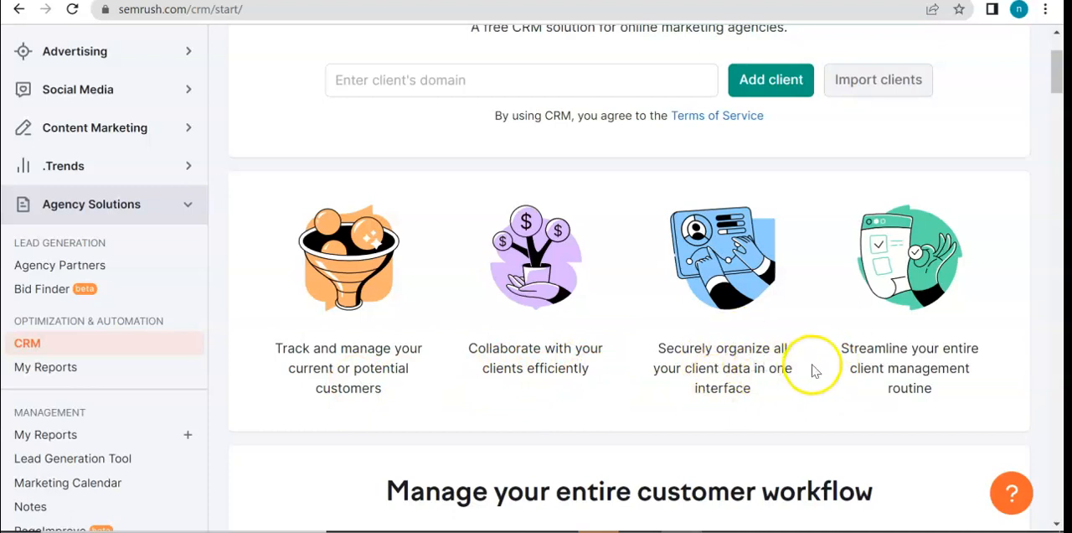
pyautogui.moveTo(787, 406)
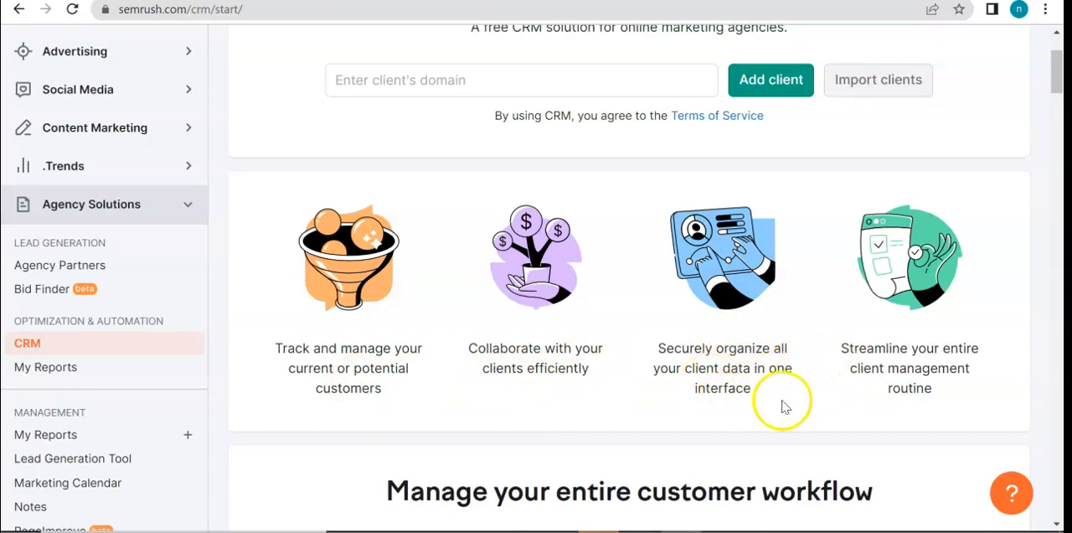
pyautogui.moveTo(901, 375)
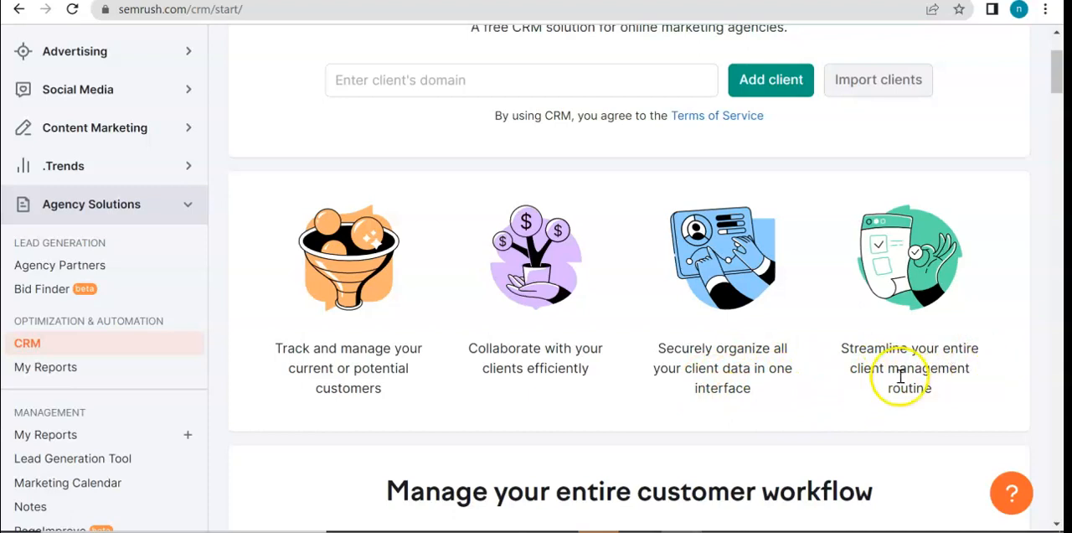
pyautogui.moveTo(1064, 164)
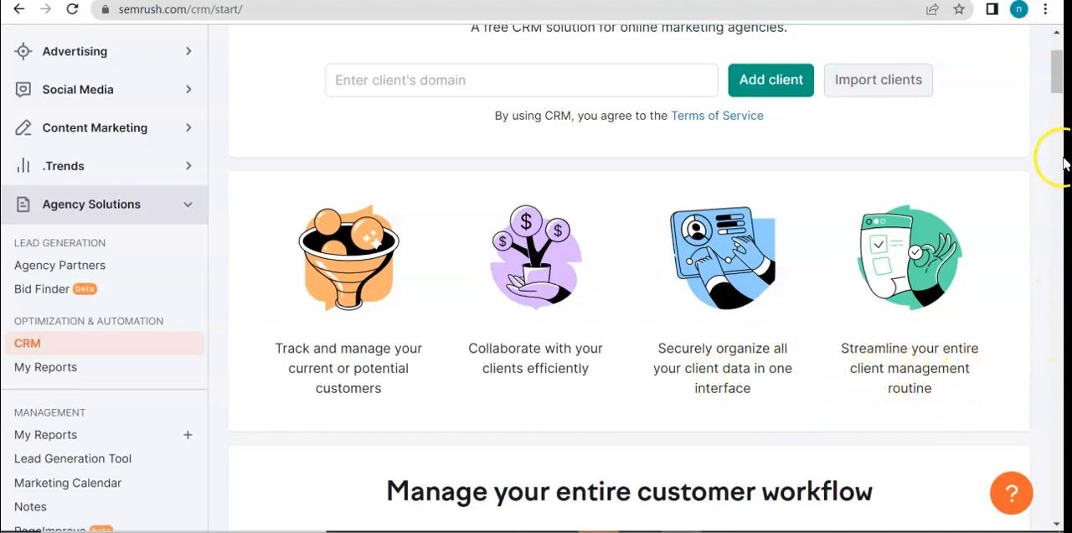
pyautogui.scroll(-3)
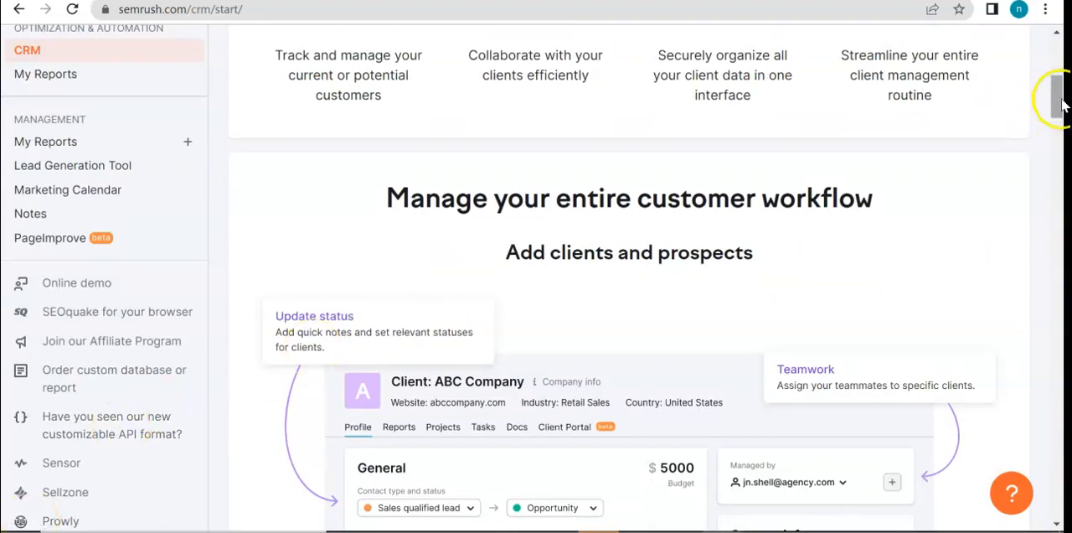
pyautogui.scroll(-3)
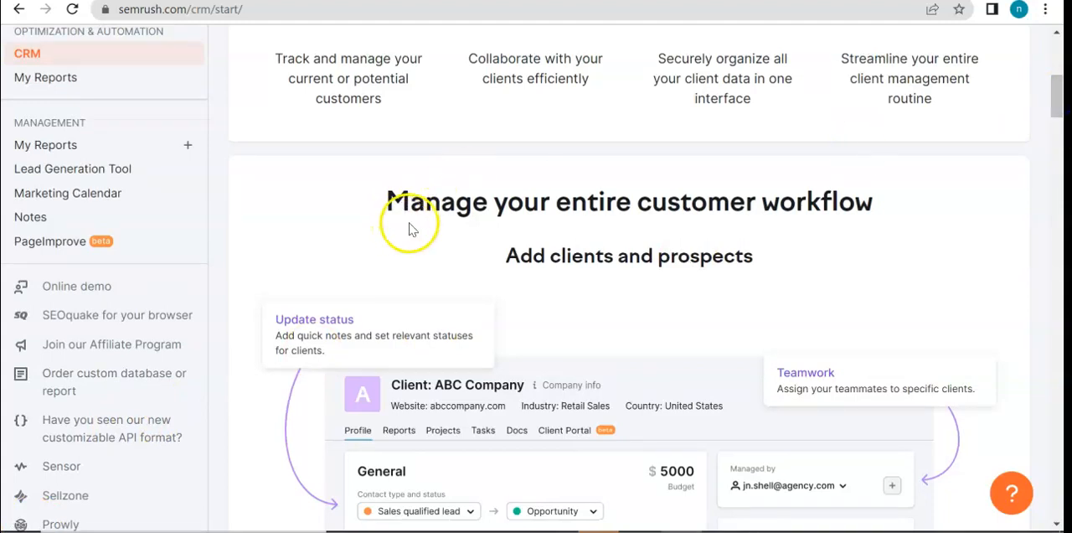
pyautogui.moveTo(801, 243)
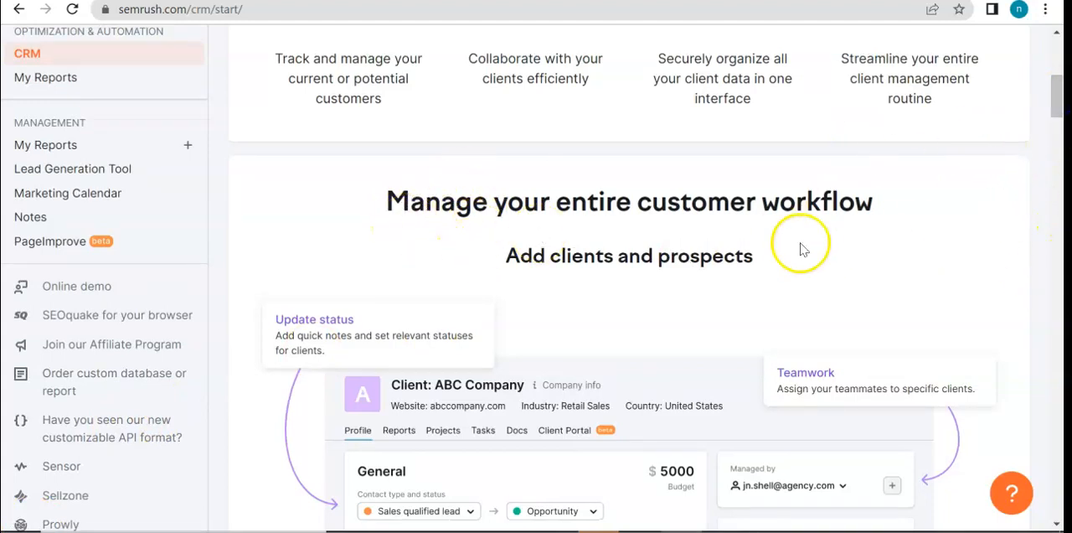
pyautogui.scroll(-3)
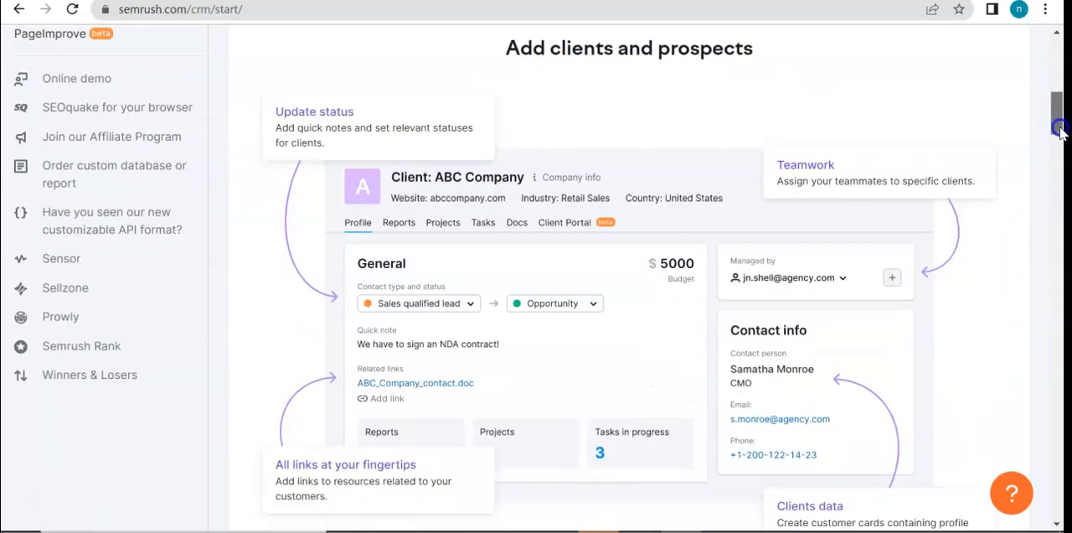
pyautogui.scroll(-3)
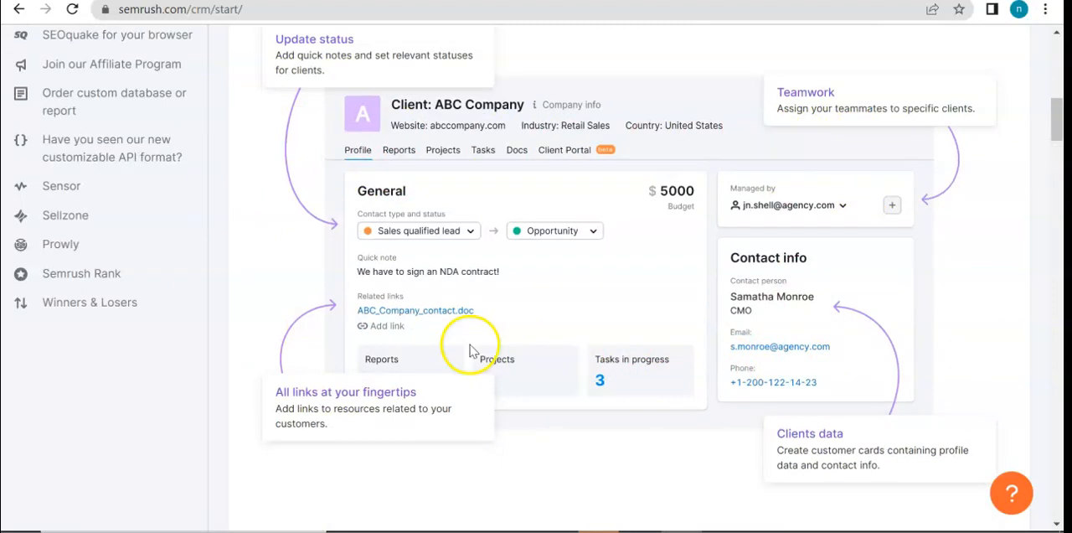
pyautogui.moveTo(886, 180)
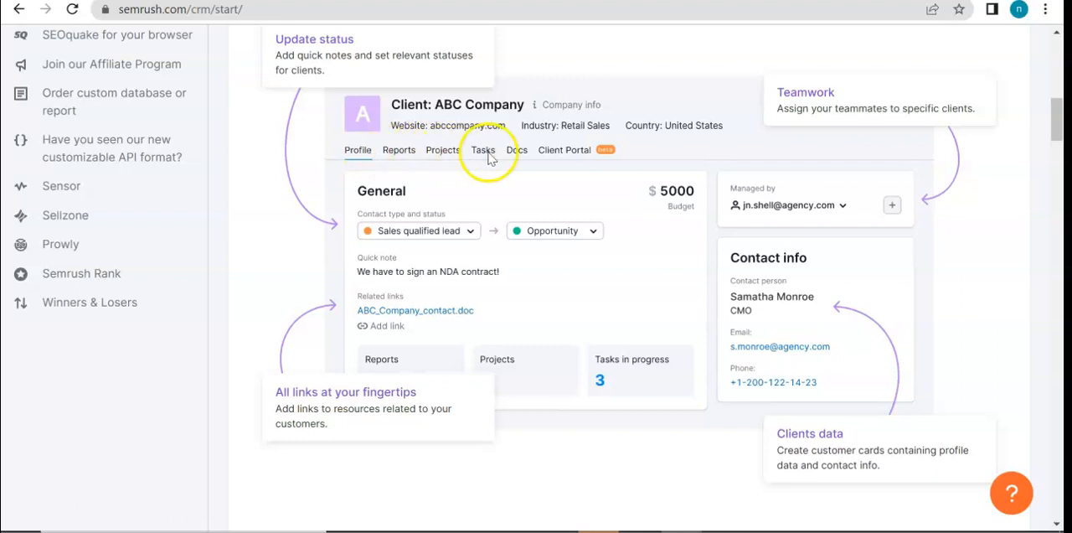
pyautogui.moveTo(595, 155)
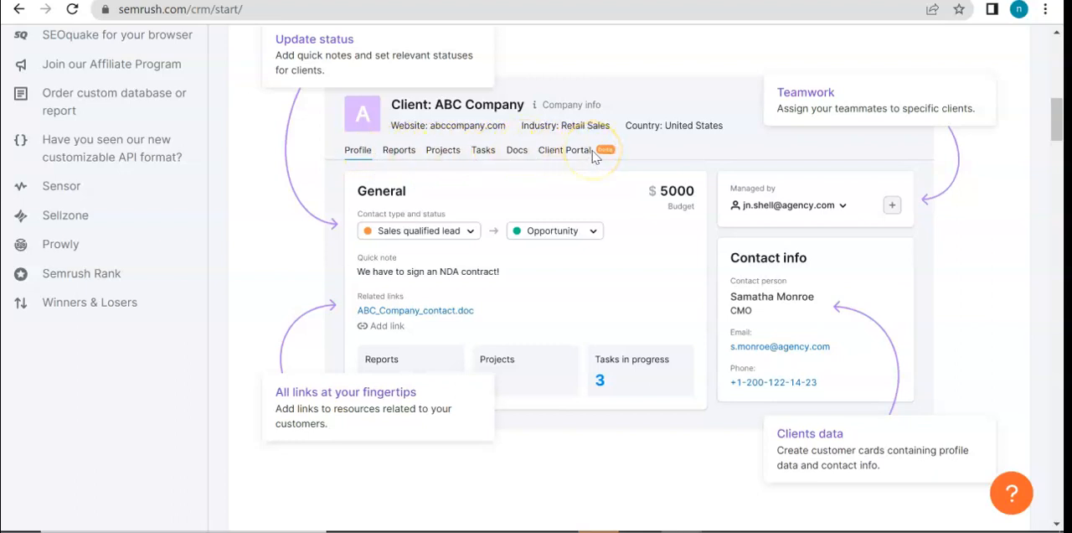
pyautogui.moveTo(237, 74)
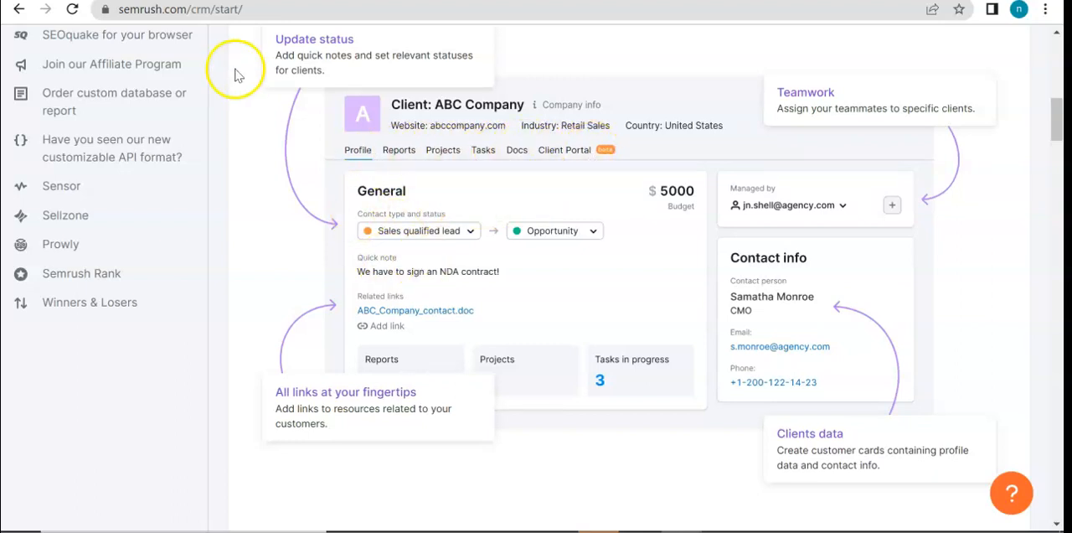
pyautogui.moveTo(529, 228)
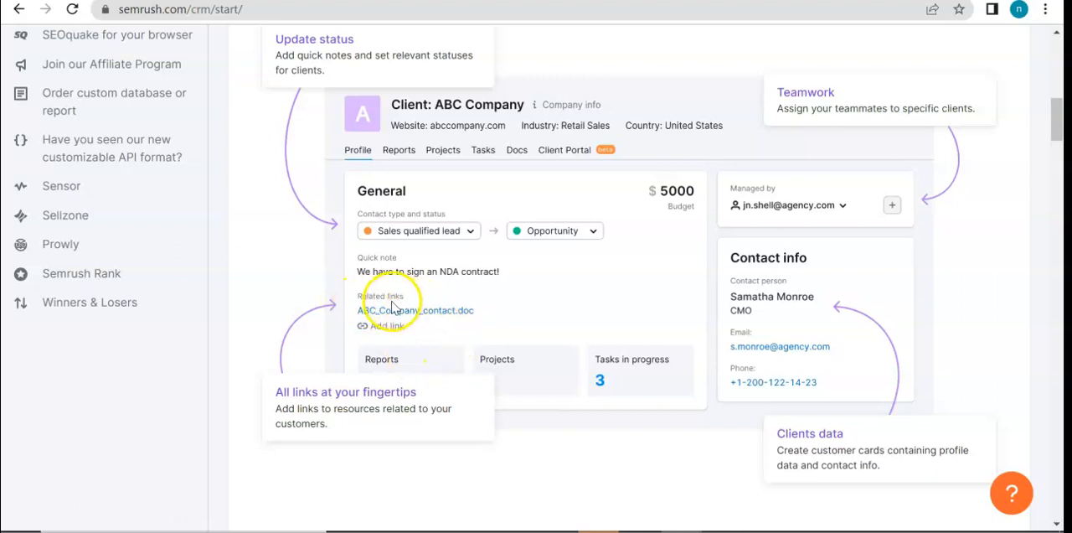
pyautogui.moveTo(791, 120)
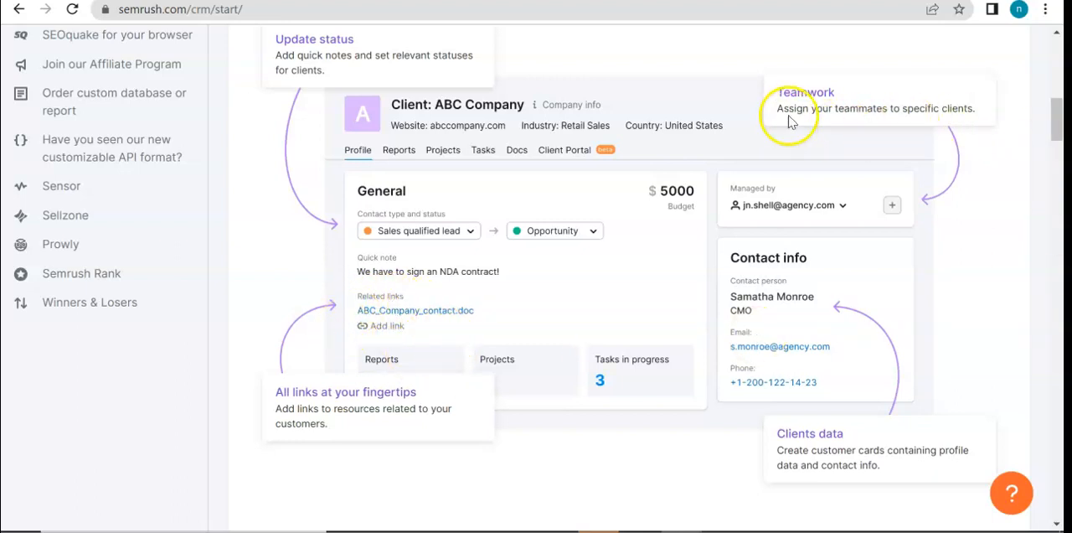
pyautogui.moveTo(841, 111)
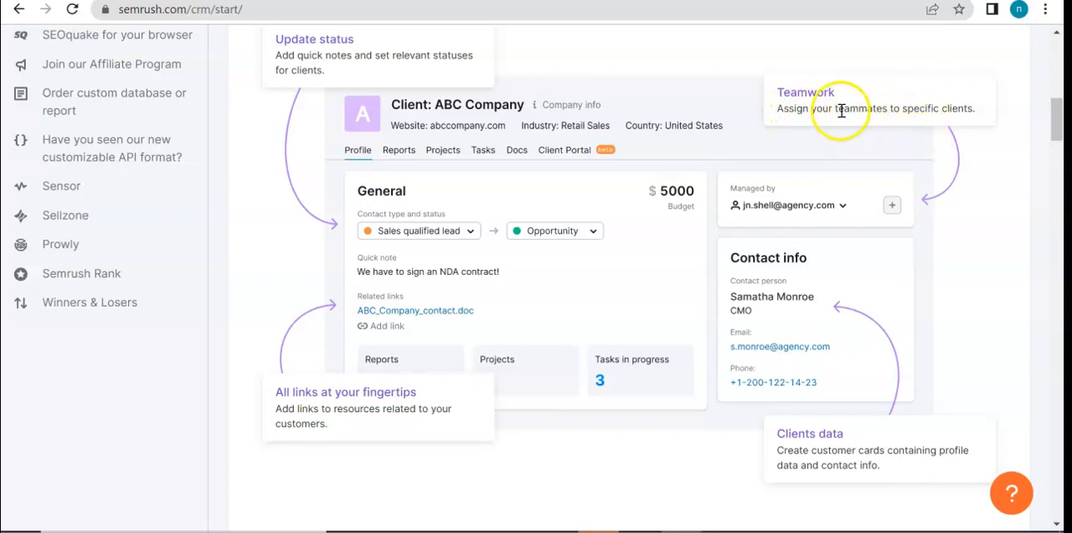
pyautogui.moveTo(951, 109)
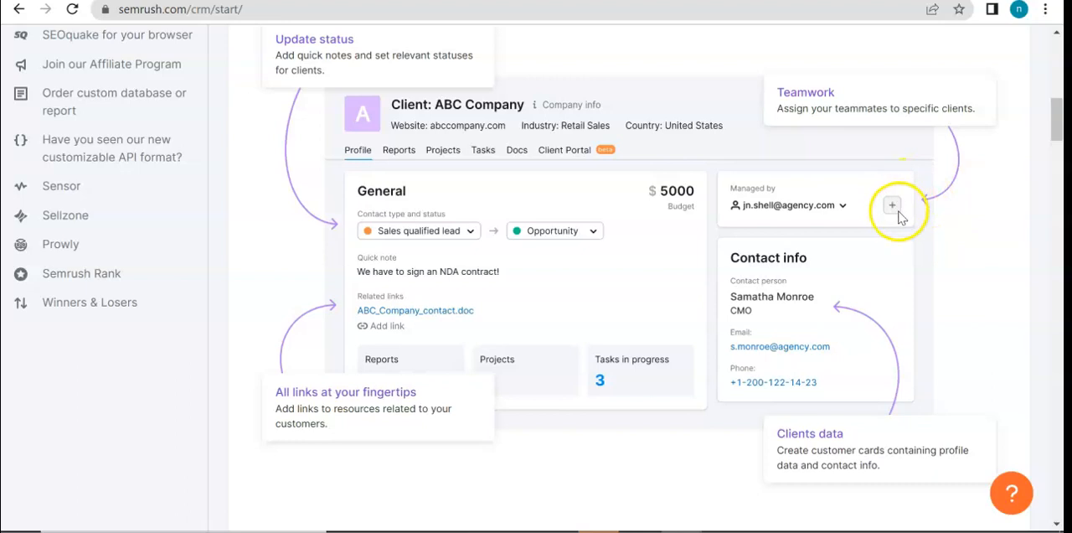
pyautogui.moveTo(752, 188)
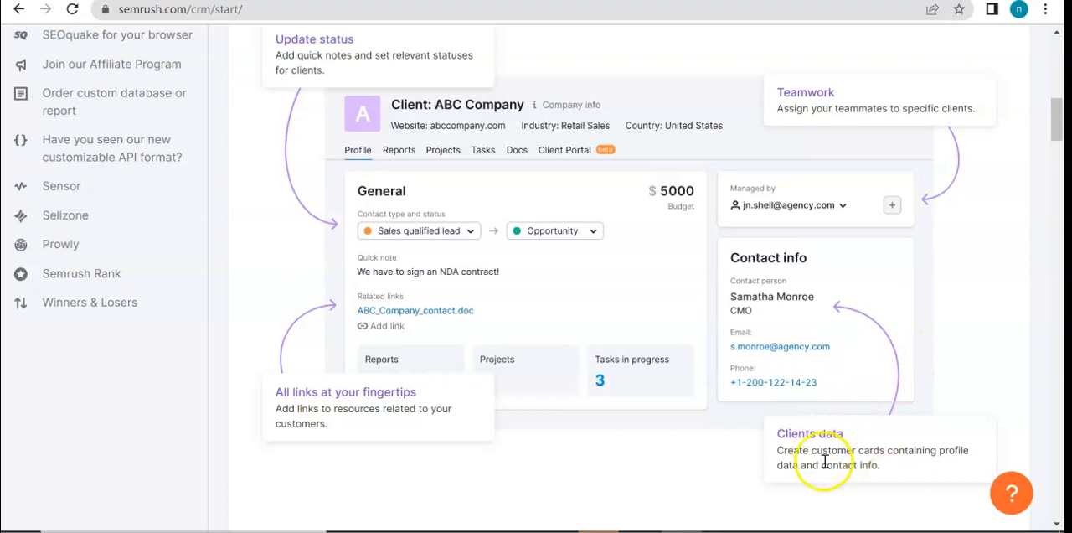
pyautogui.moveTo(874, 487)
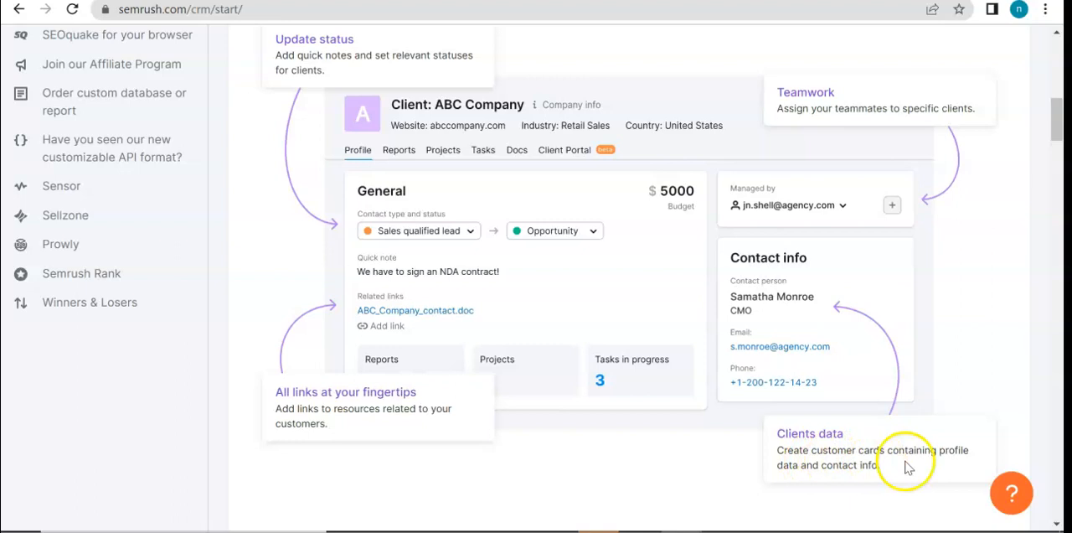
pyautogui.moveTo(862, 465)
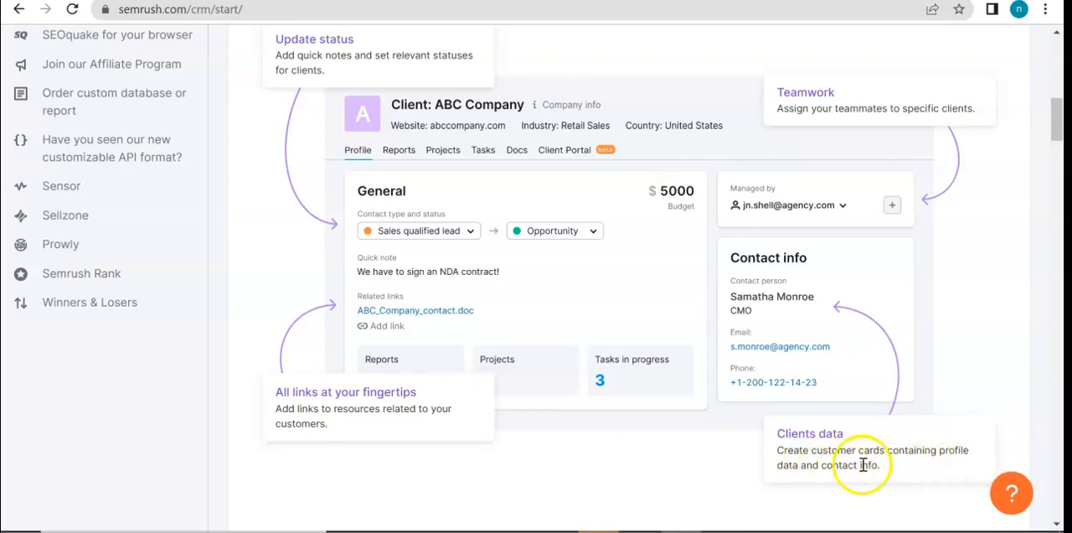
pyautogui.scroll(-3)
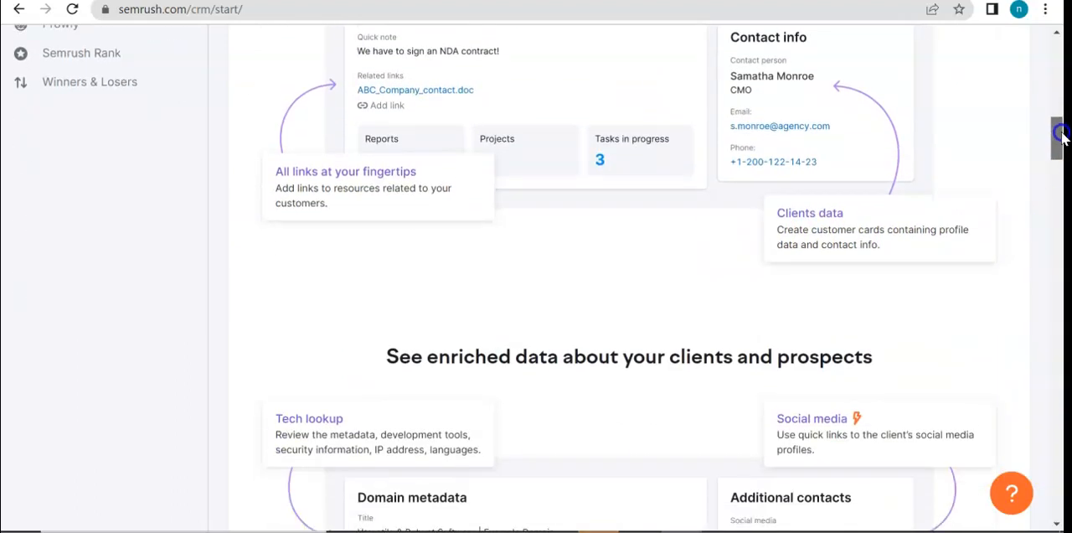
pyautogui.scroll(-3)
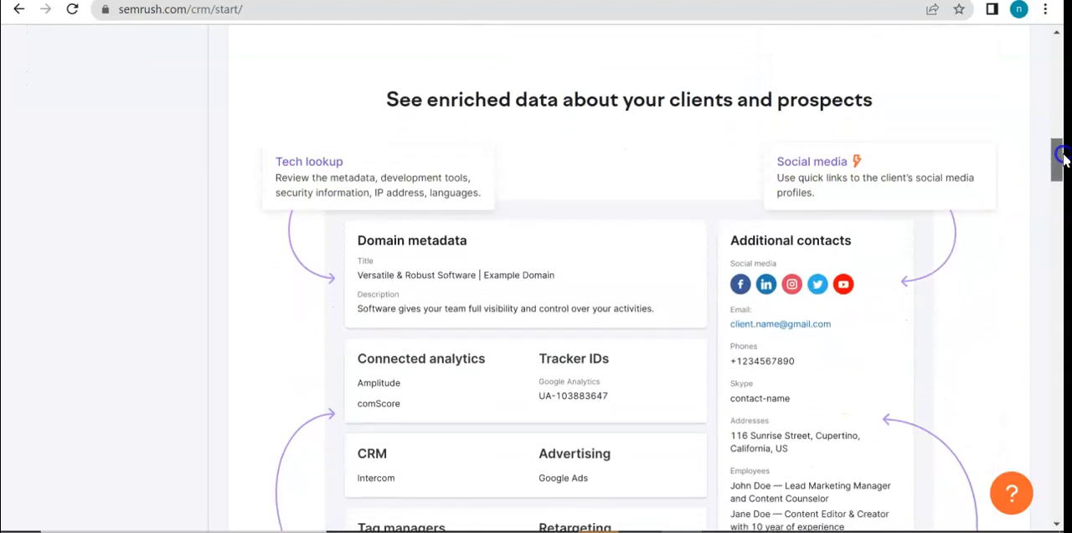
pyautogui.scroll(-3)
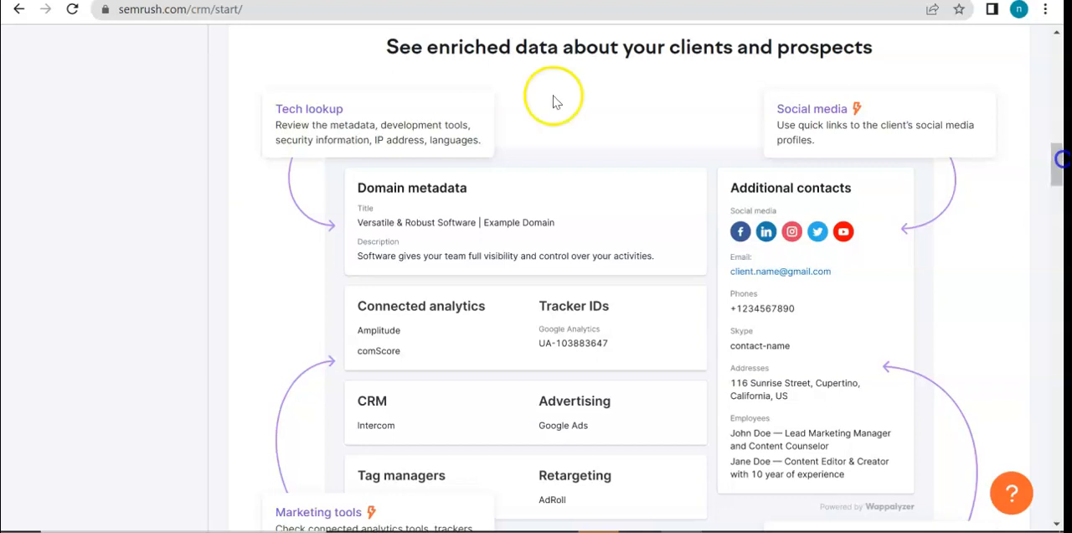
pyautogui.moveTo(879, 120)
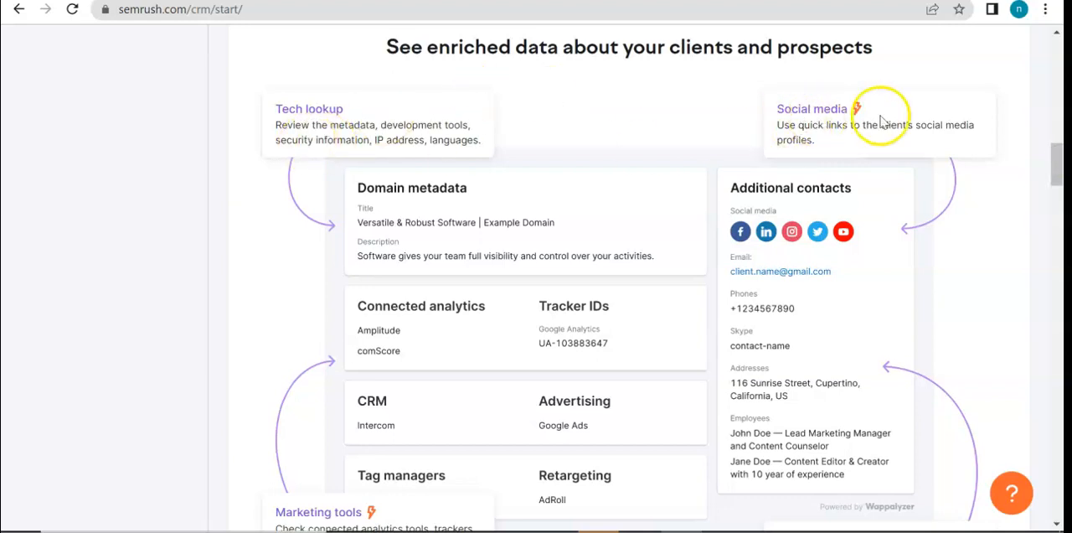
pyautogui.scroll(-3)
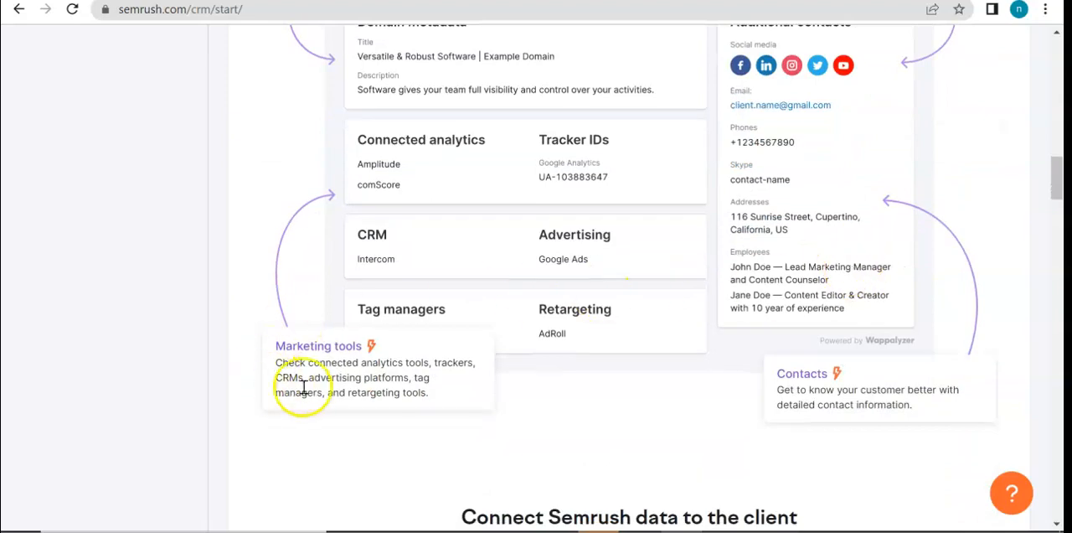
pyautogui.moveTo(847, 417)
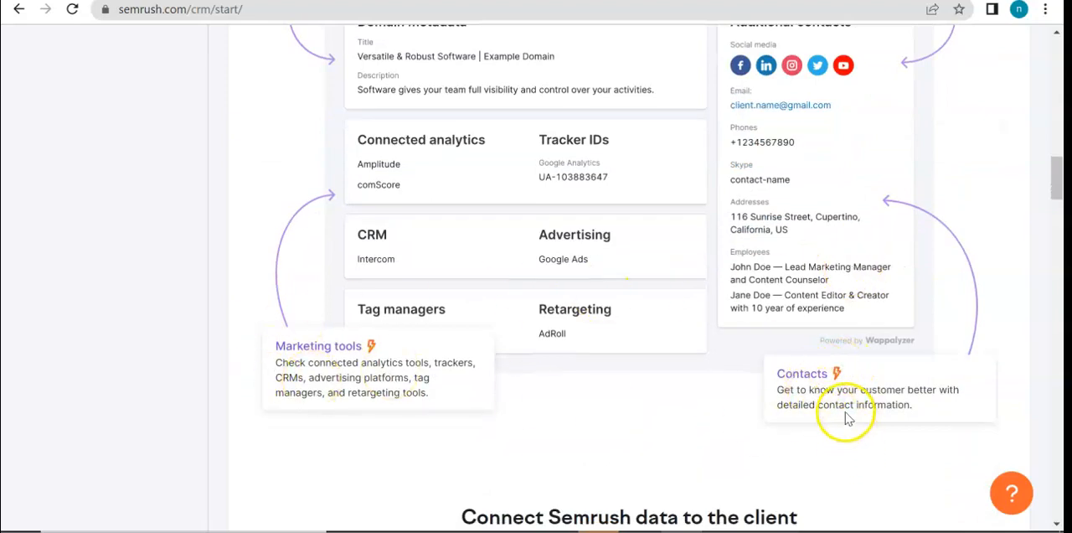
pyautogui.scroll(-3)
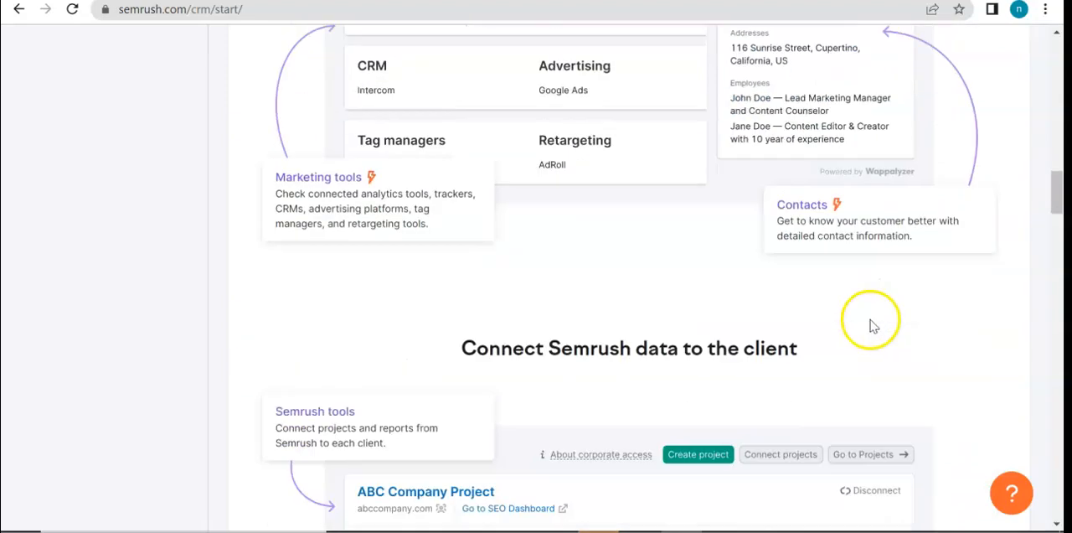
pyautogui.scroll(-3)
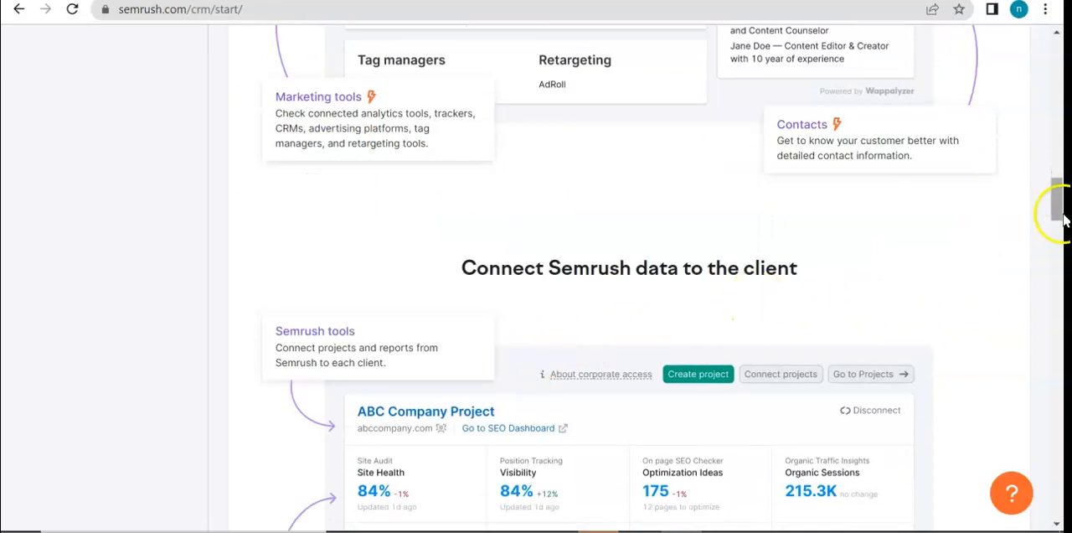
pyautogui.scroll(-3)
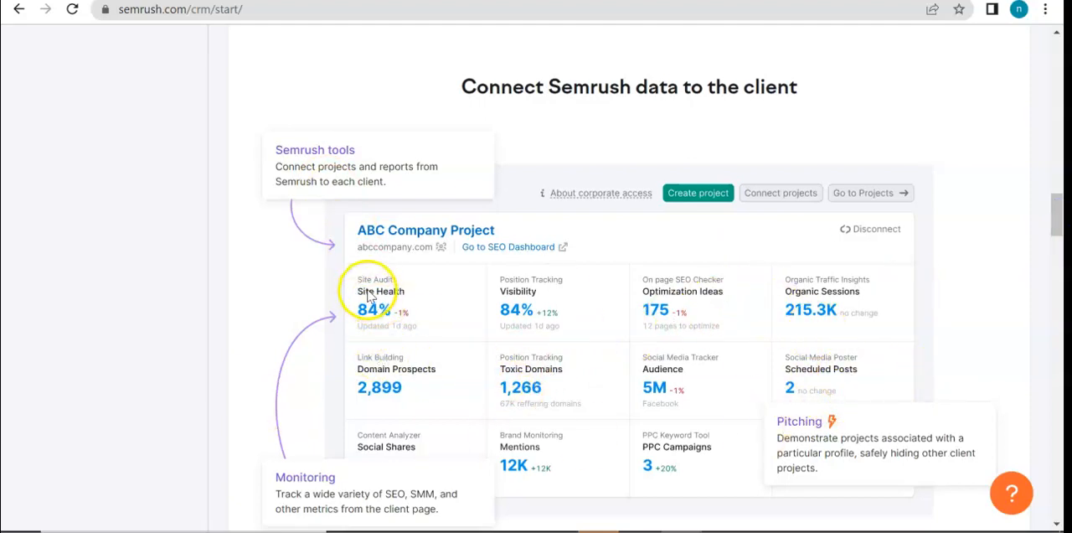
pyautogui.moveTo(586, 290)
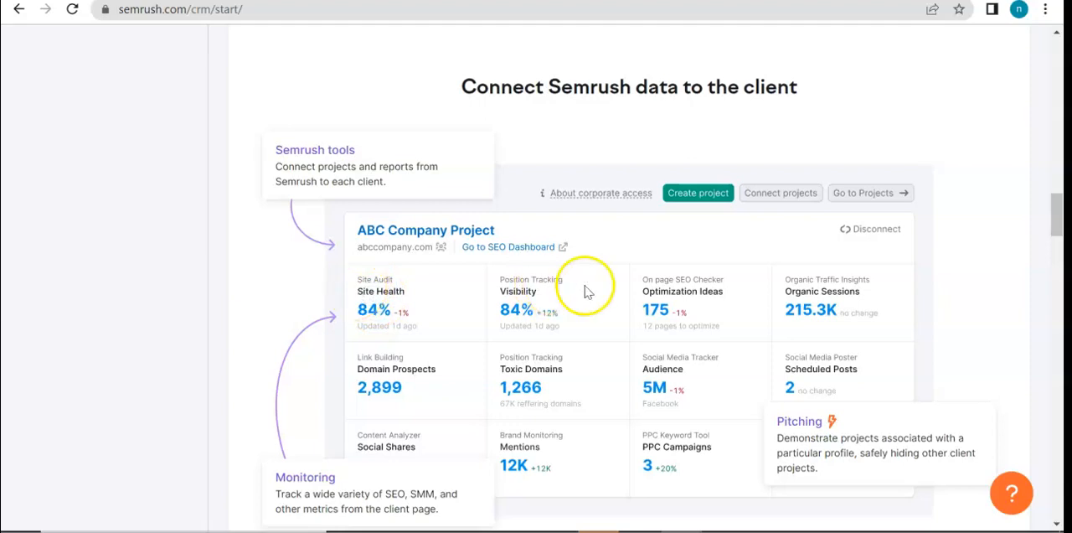
pyautogui.moveTo(835, 183)
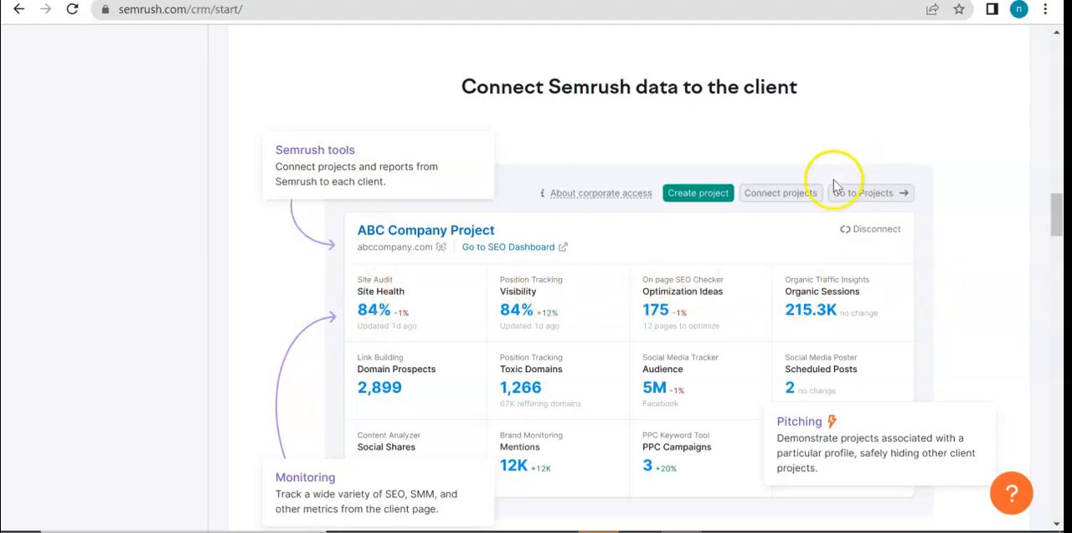
pyautogui.scroll(-3)
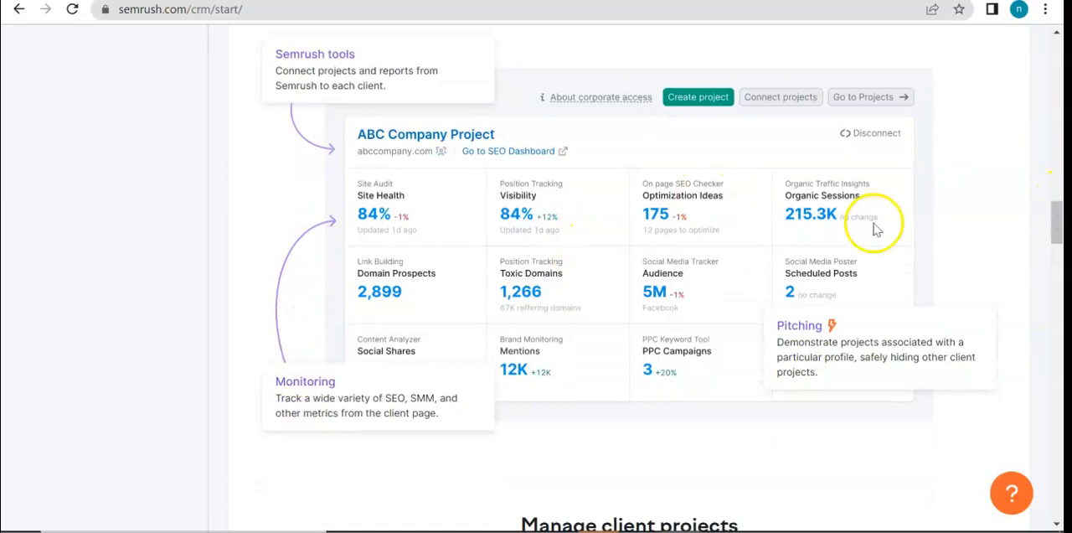
pyautogui.moveTo(712, 224)
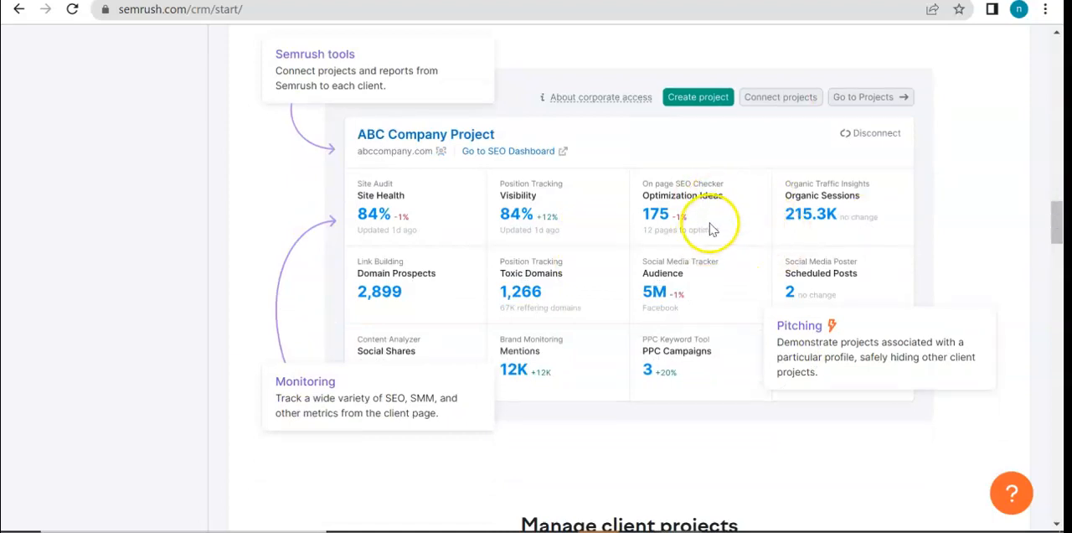
pyautogui.moveTo(477, 206)
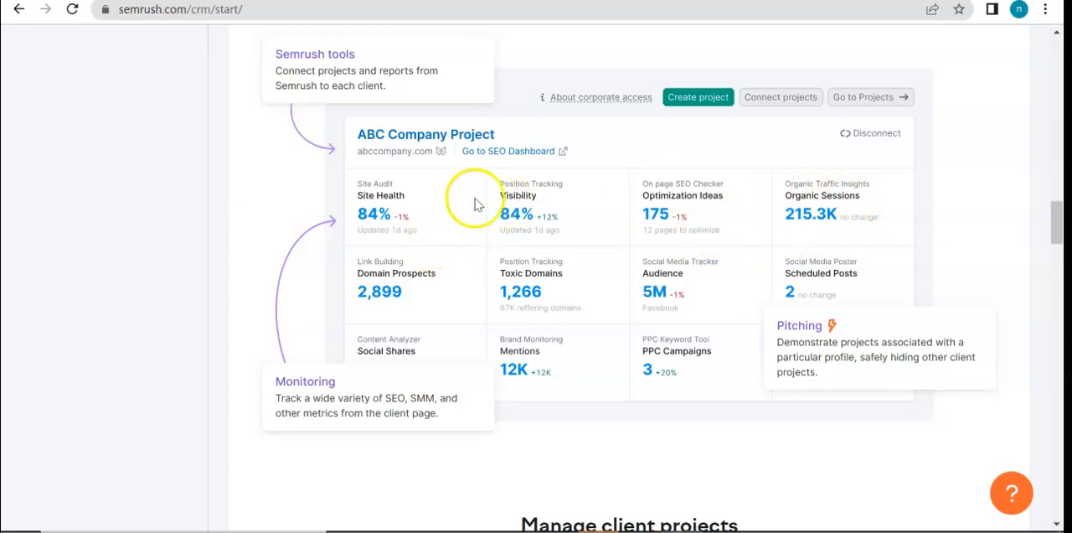
pyautogui.moveTo(516, 244)
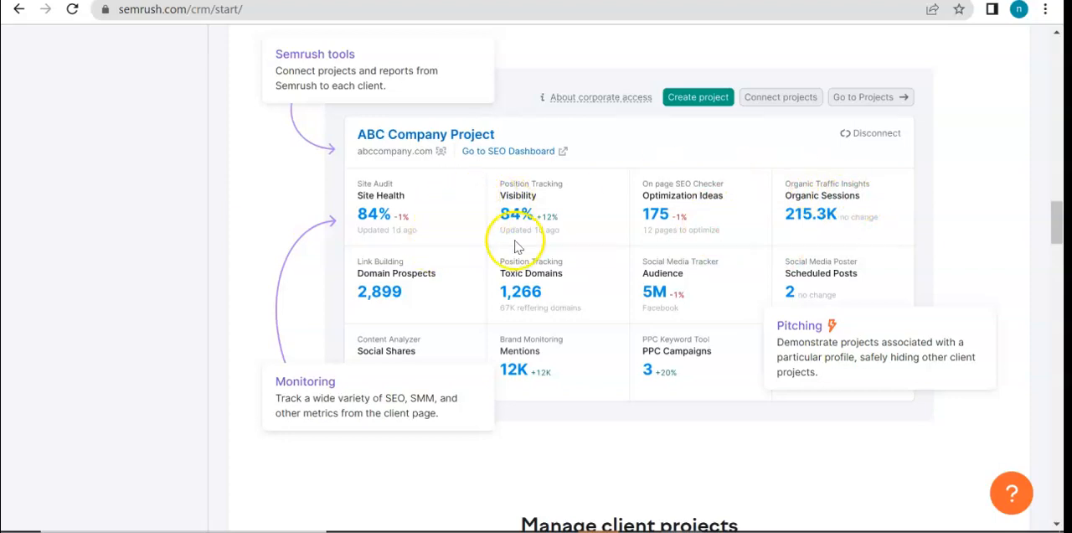
pyautogui.moveTo(433, 283)
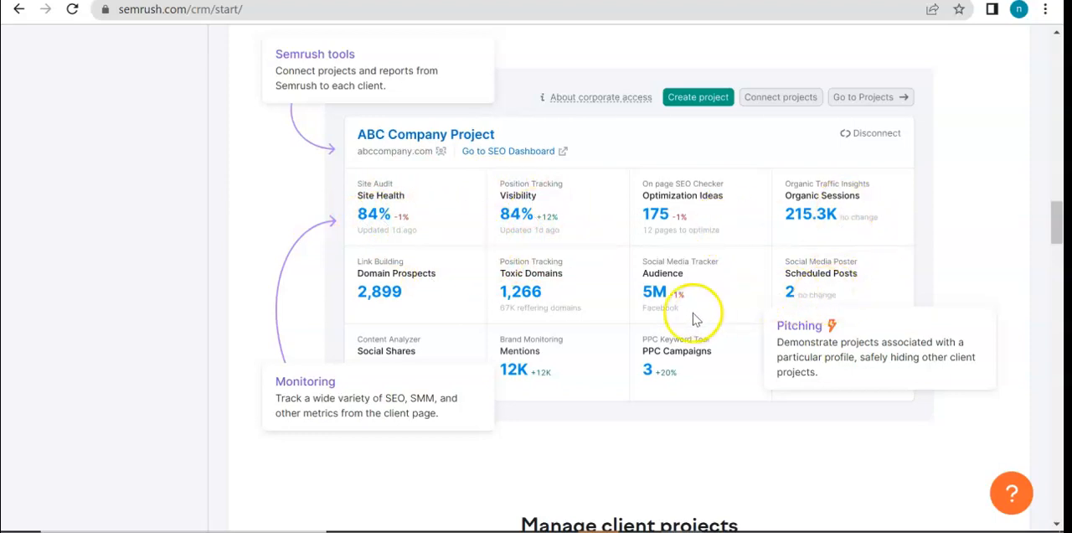
pyautogui.moveTo(456, 315)
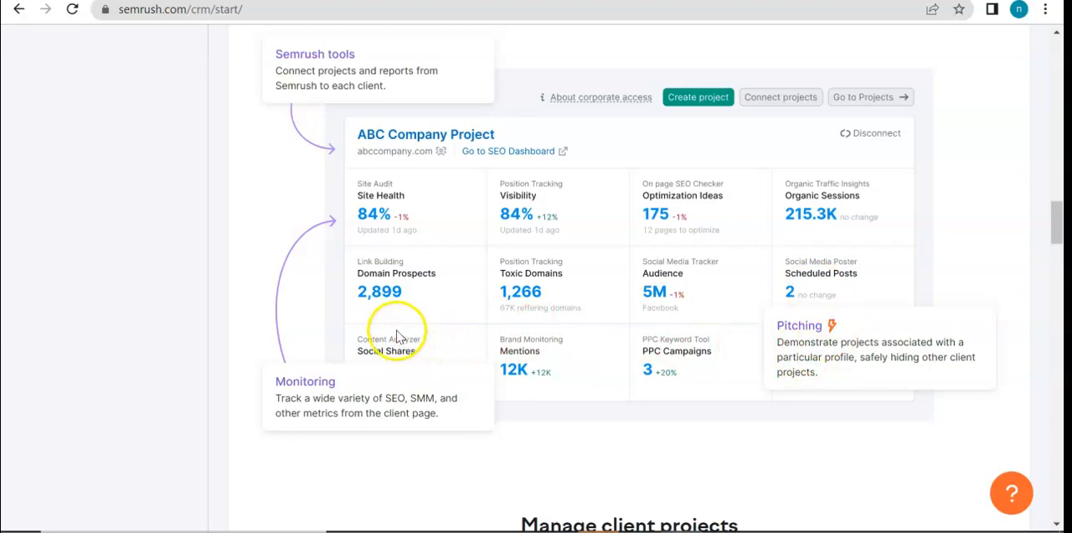
pyautogui.moveTo(91, 459)
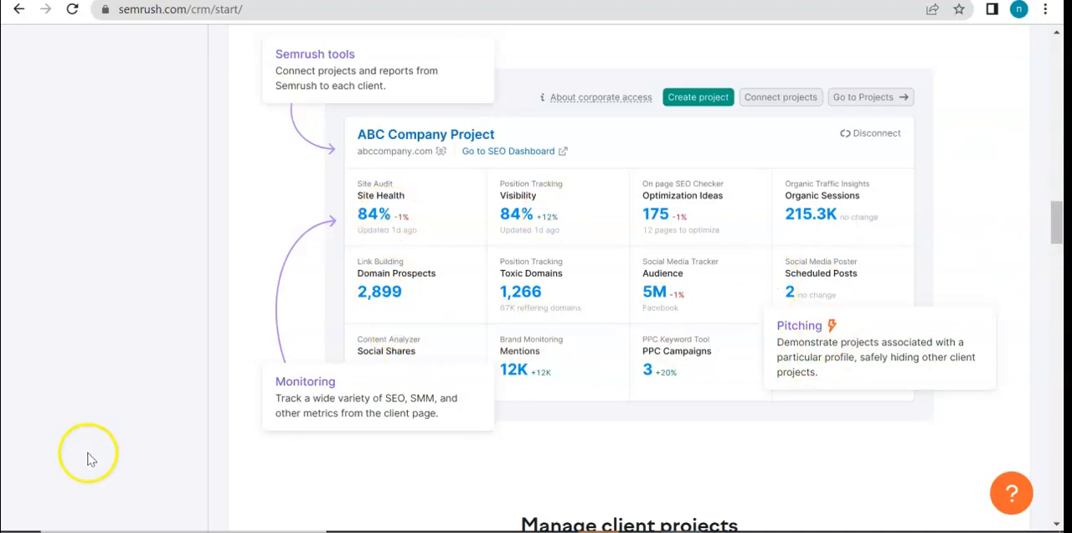
pyautogui.moveTo(849, 333)
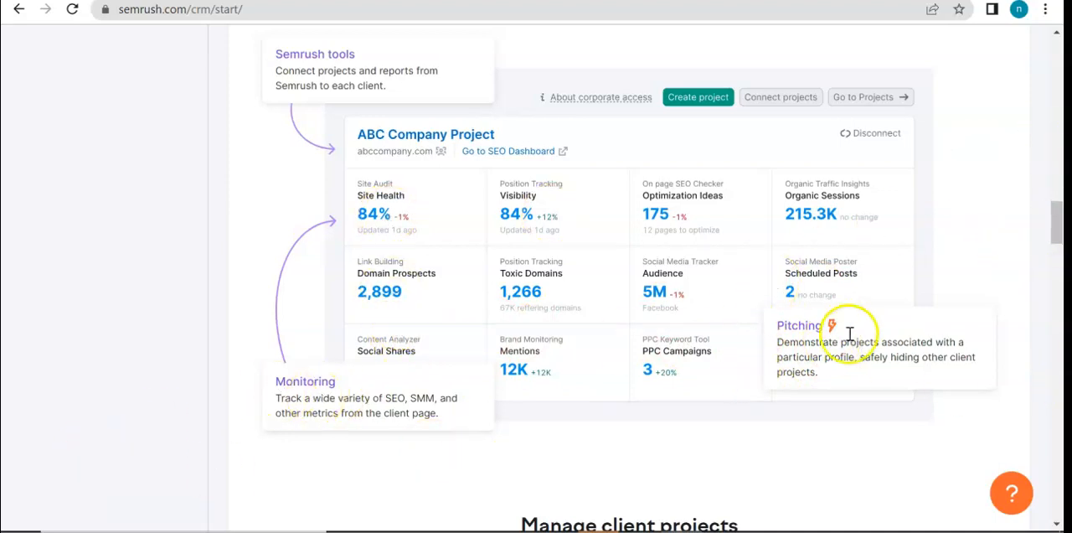
pyautogui.scroll(-3)
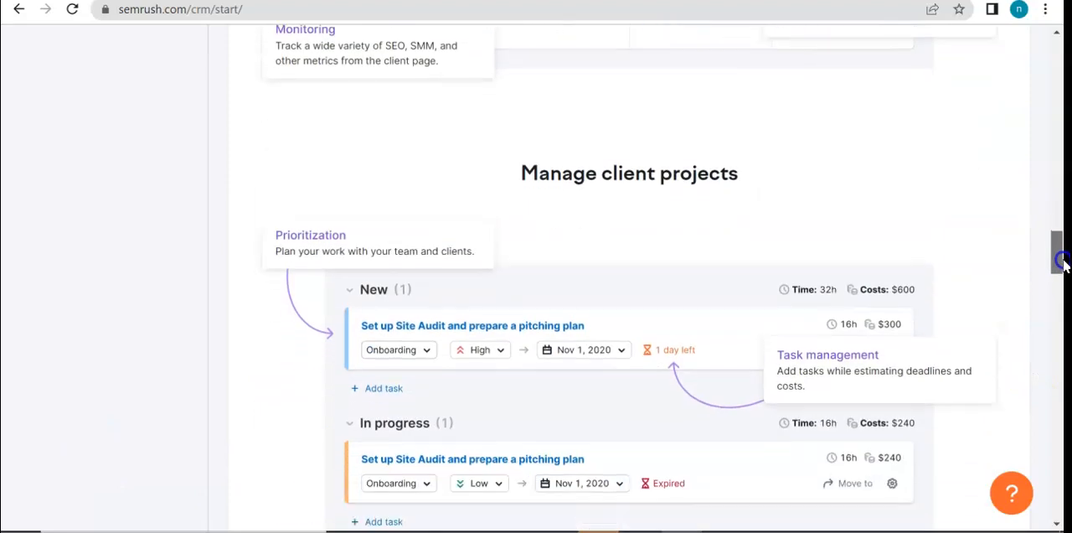
pyautogui.scroll(-3)
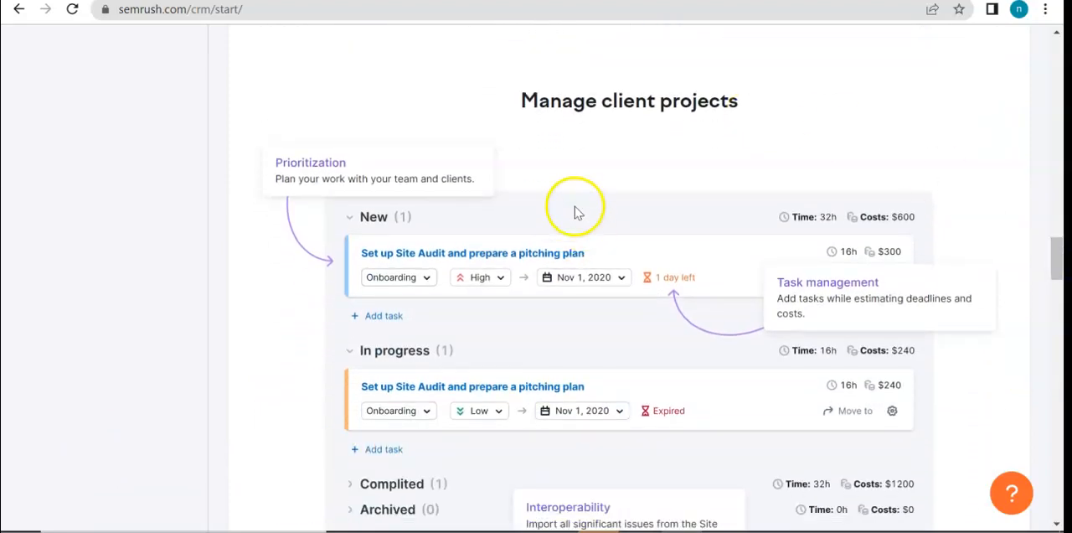
pyautogui.moveTo(611, 134)
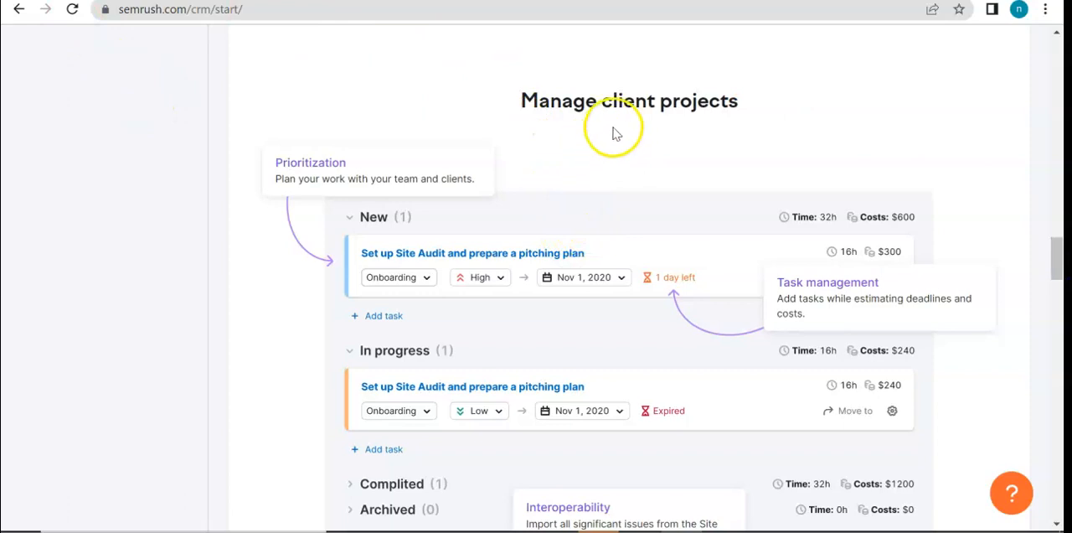
pyautogui.moveTo(309, 196)
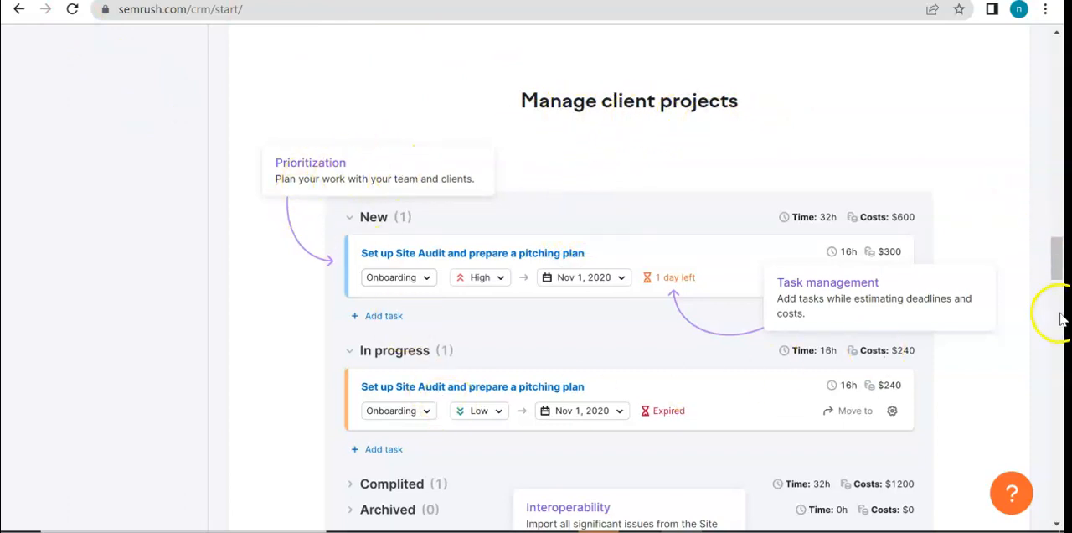
pyautogui.scroll(-3)
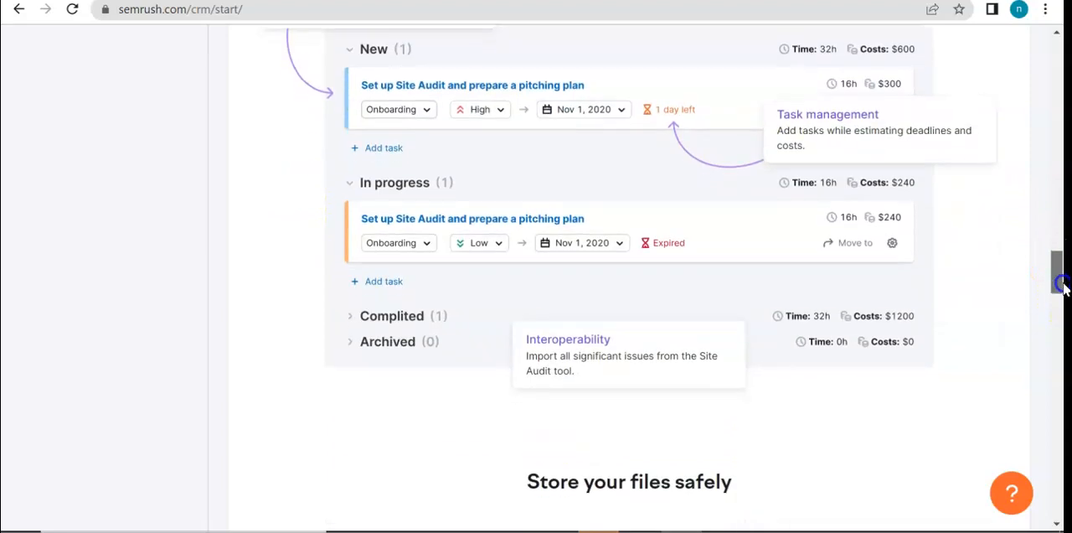
pyautogui.scroll(-3)
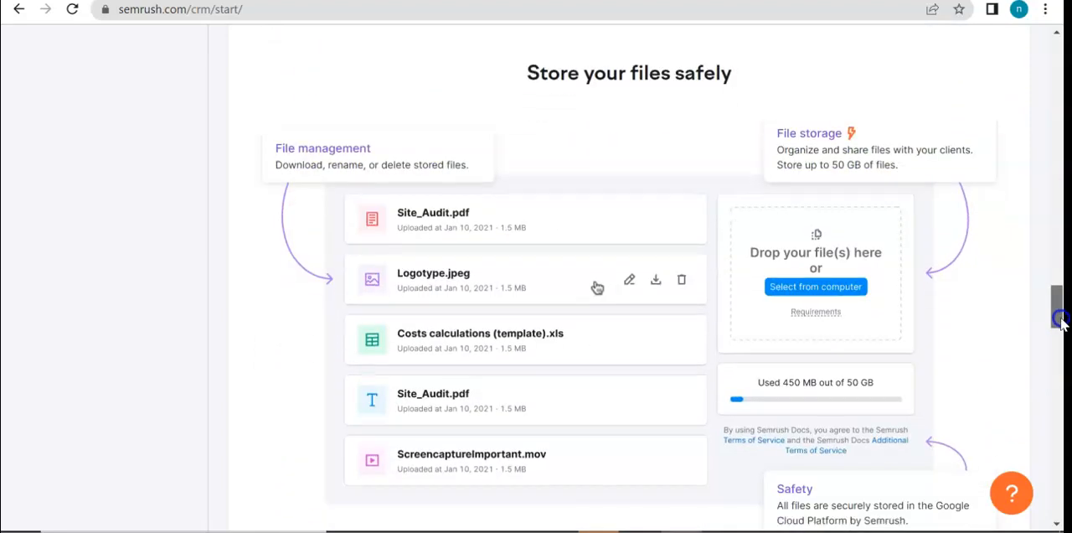
pyautogui.scroll(-3)
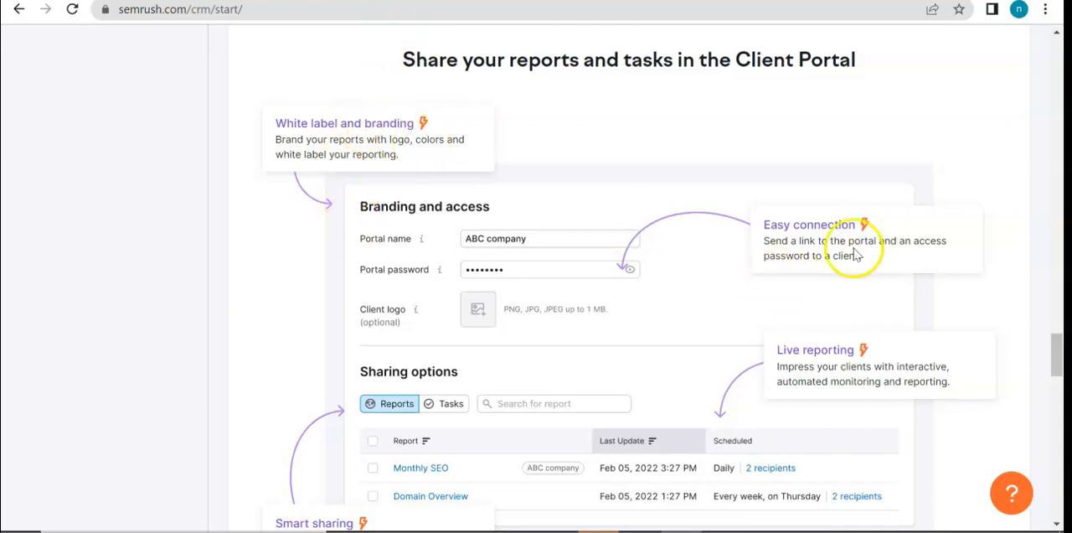
pyautogui.scroll(-3)
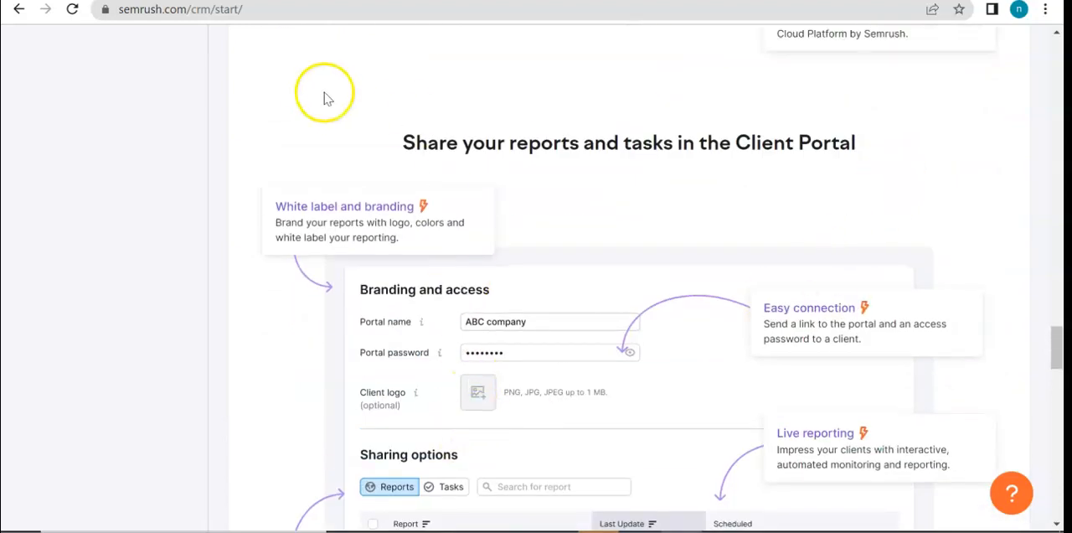
pyautogui.moveTo(1057, 344)
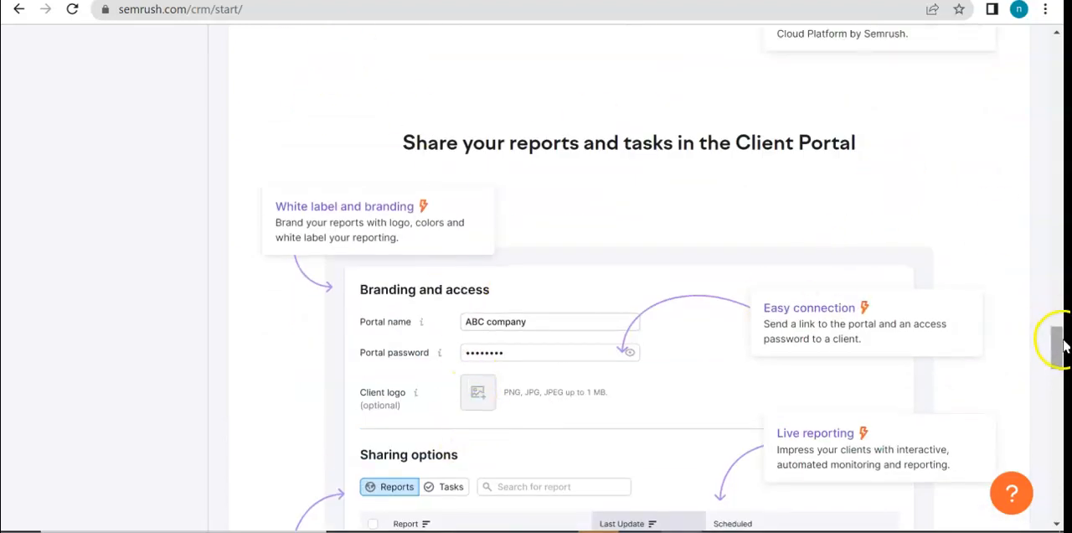
pyautogui.scroll(-3)
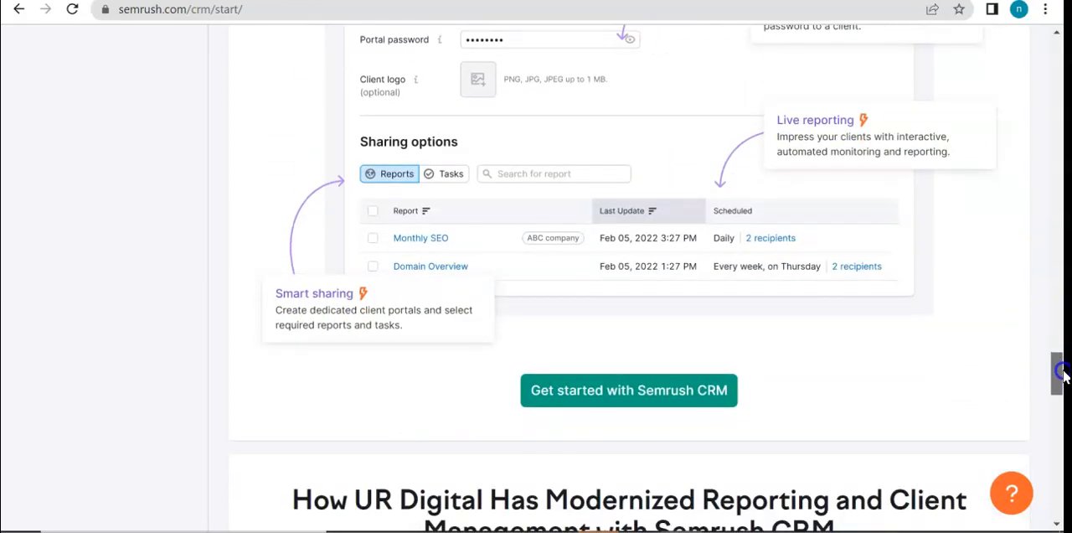
pyautogui.scroll(-3)
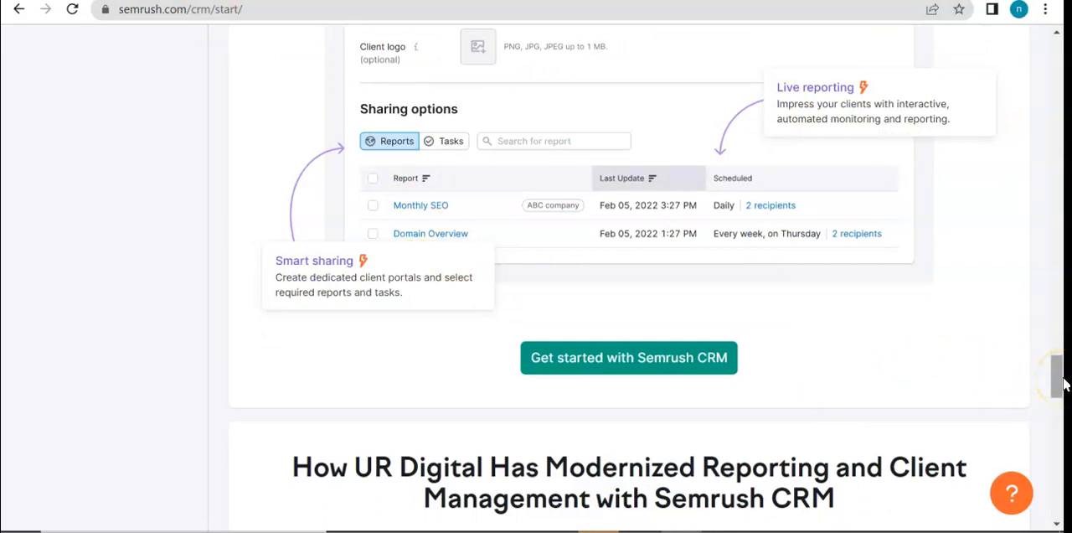
pyautogui.scroll(-3)
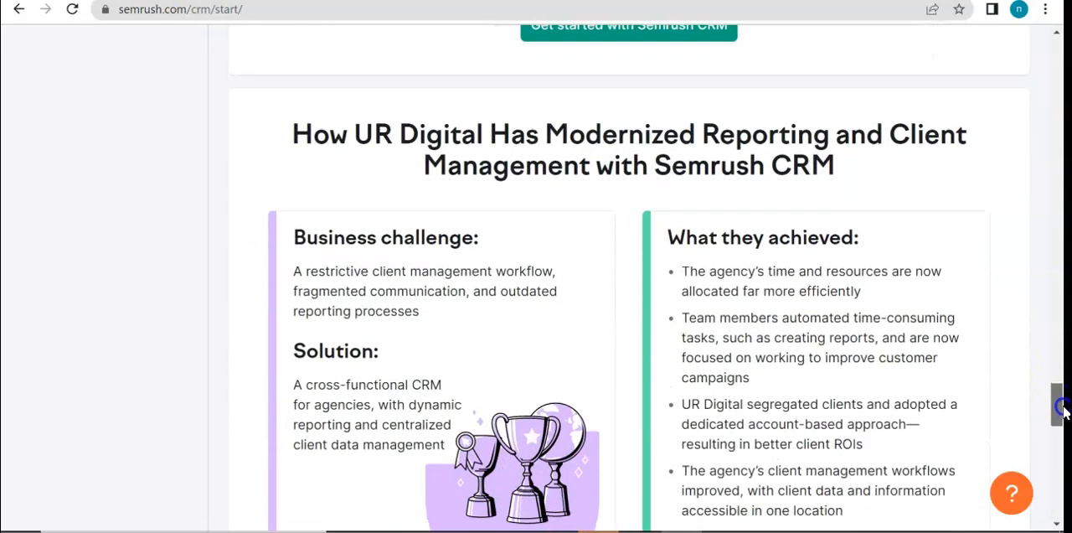
pyautogui.scroll(-3)
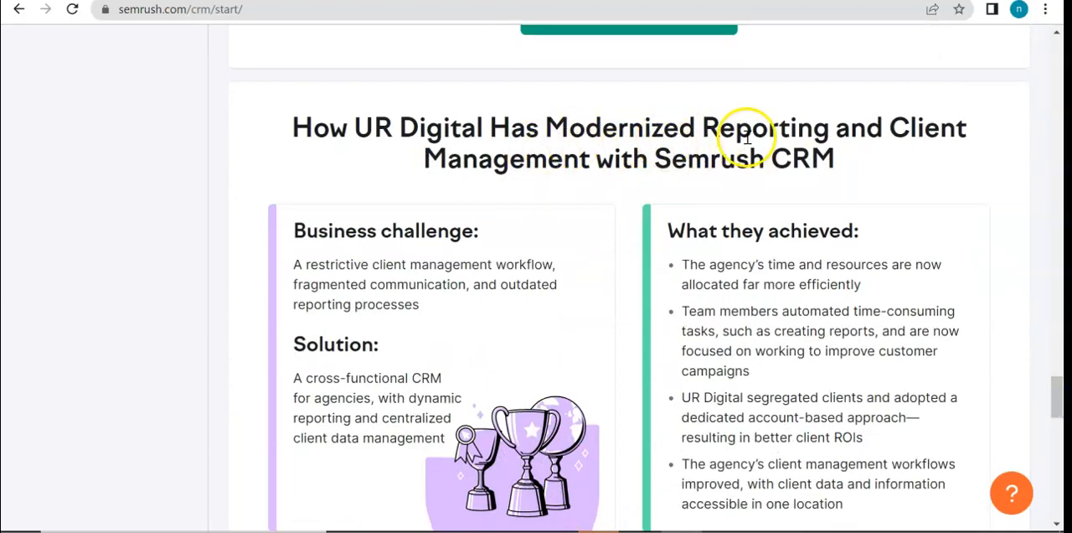
pyautogui.moveTo(667, 168)
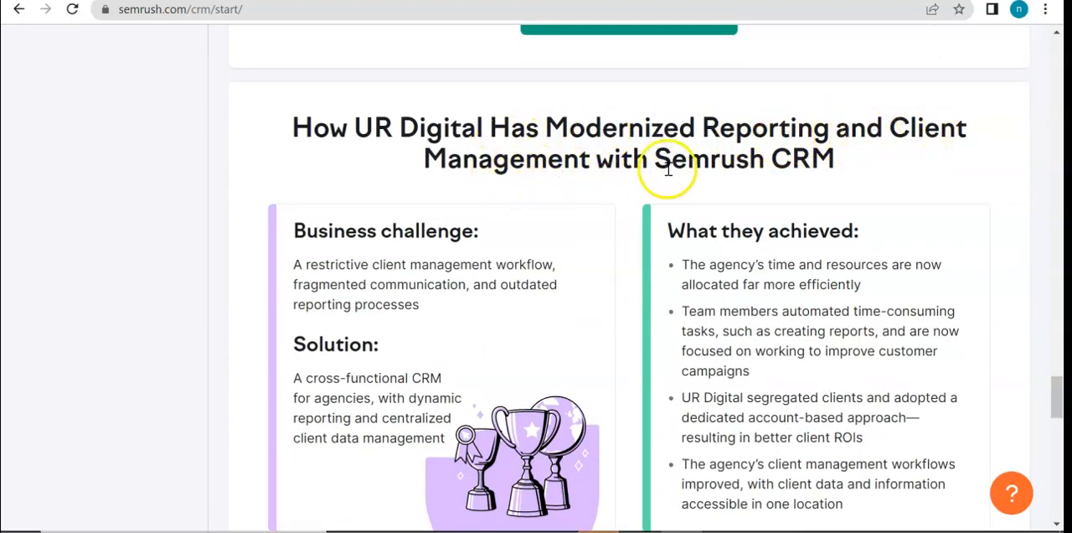
pyautogui.moveTo(418, 193)
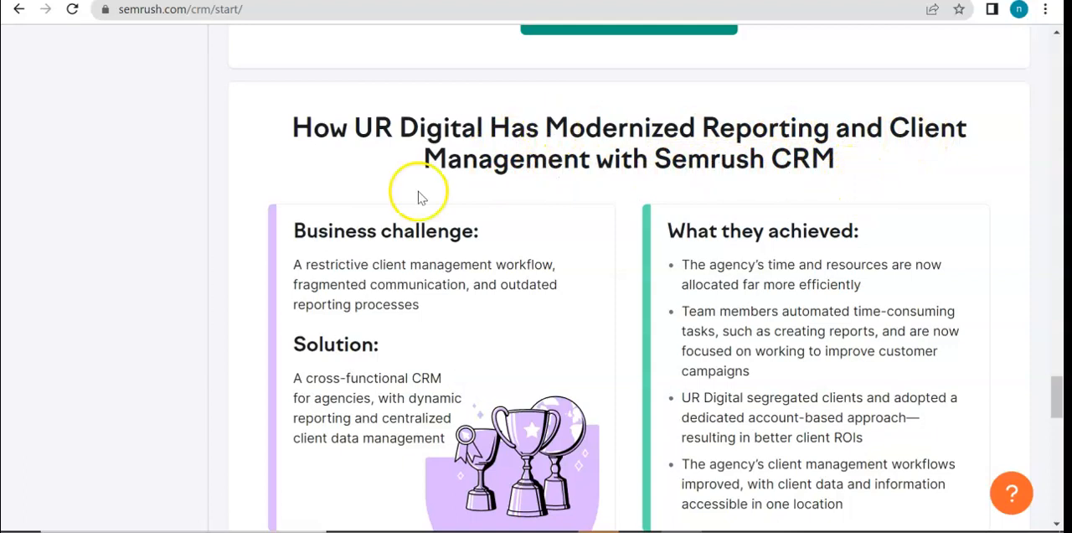
pyautogui.moveTo(583, 372)
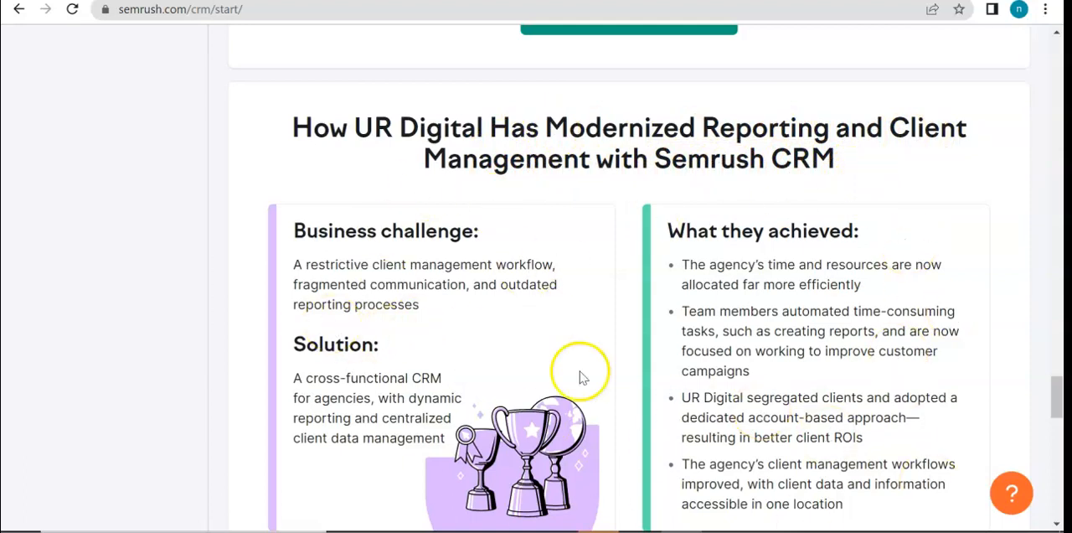
pyautogui.scroll(-3)
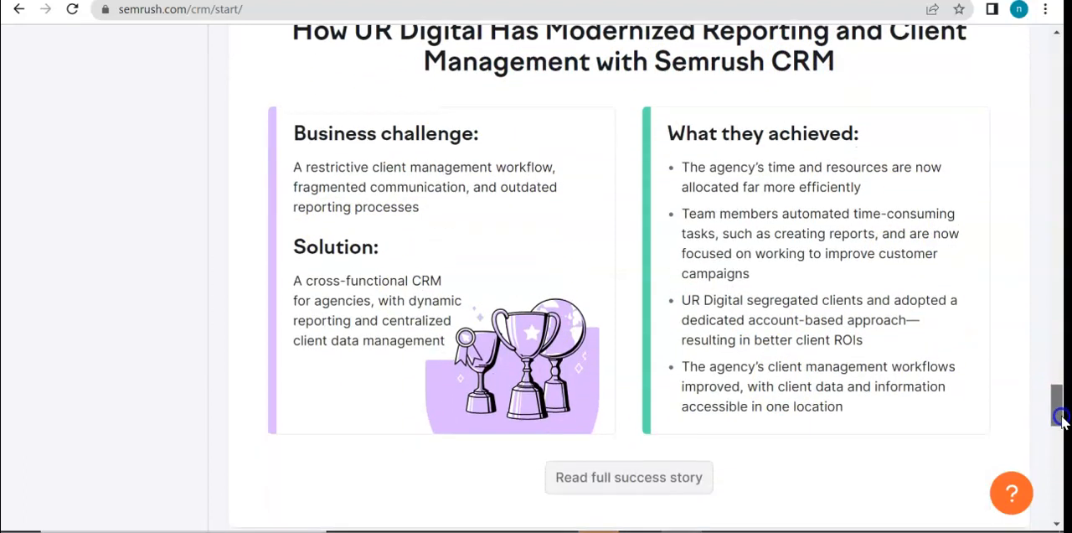
pyautogui.scroll(-3)
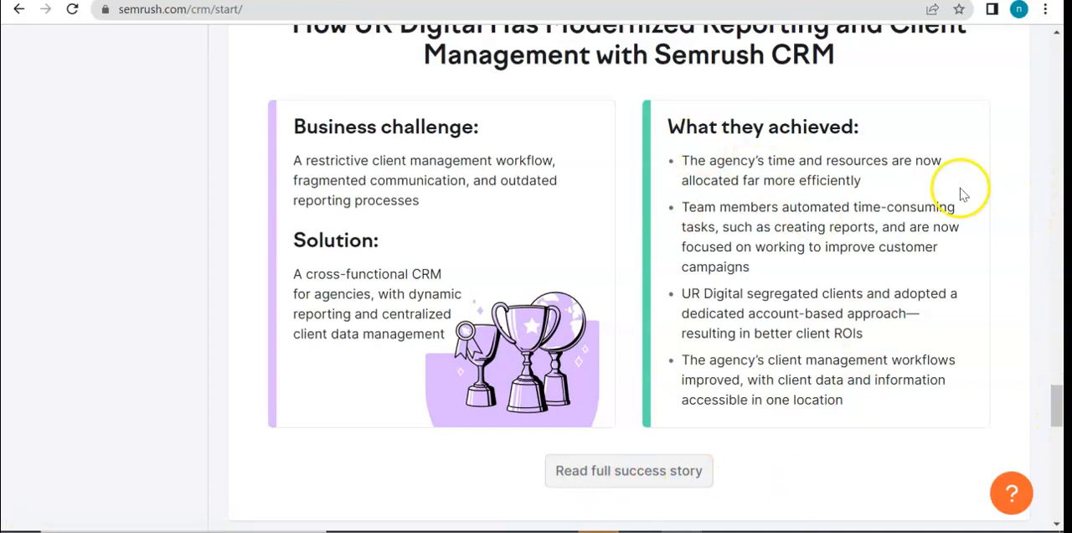
pyautogui.moveTo(444, 238)
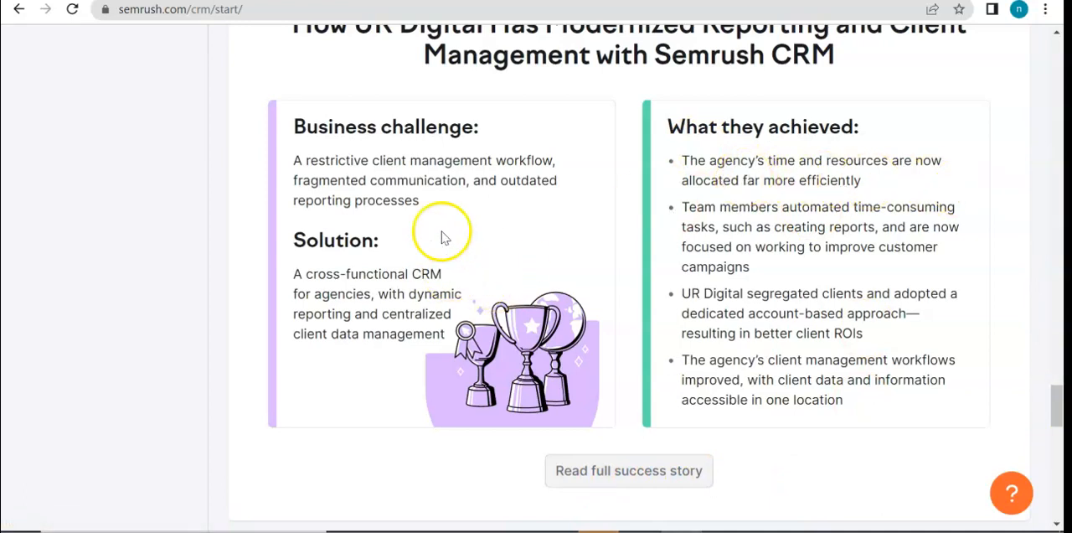
pyautogui.moveTo(398, 225)
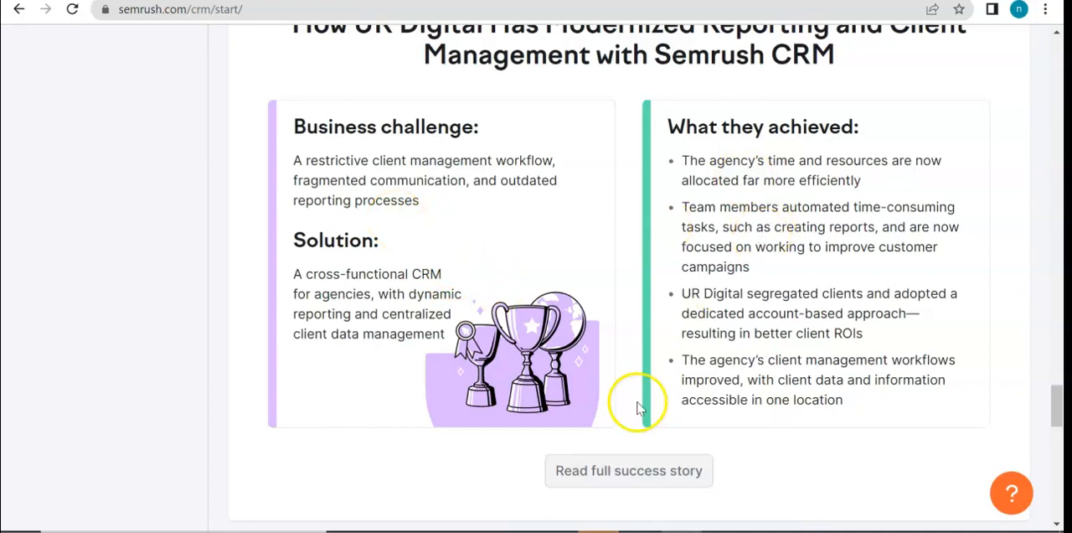
pyautogui.moveTo(1055, 399)
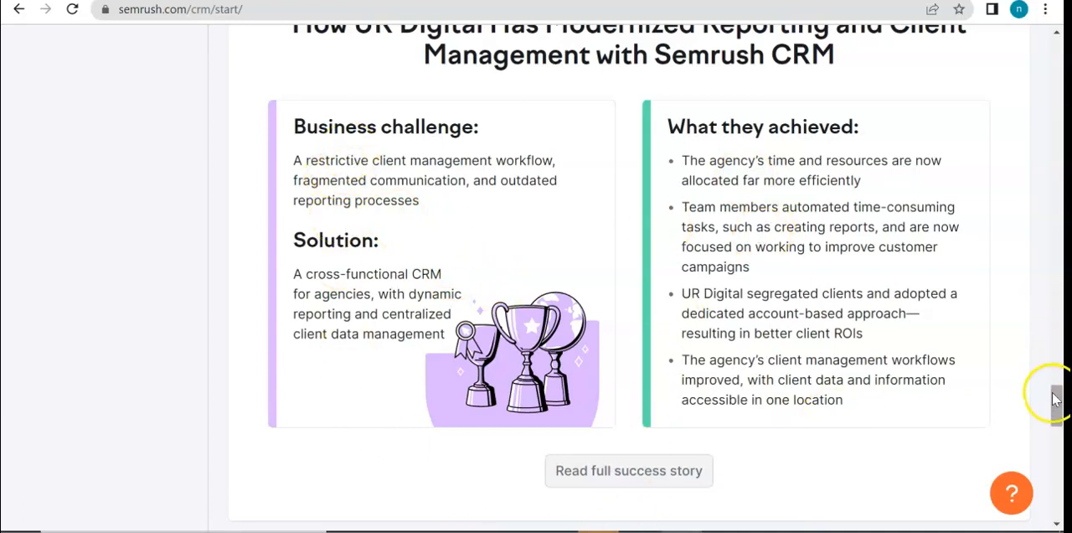
pyautogui.scroll(-3)
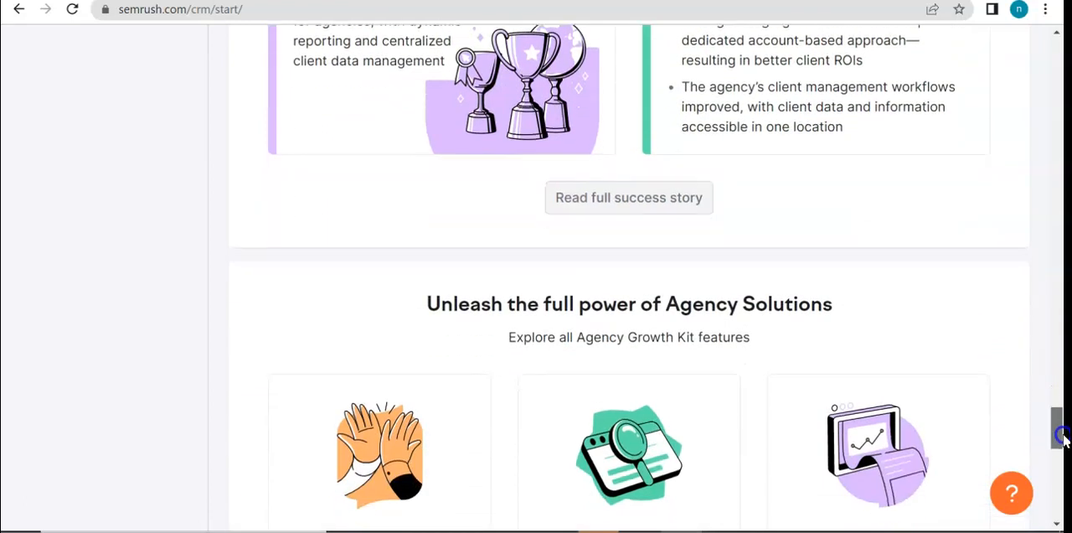
pyautogui.scroll(-3)
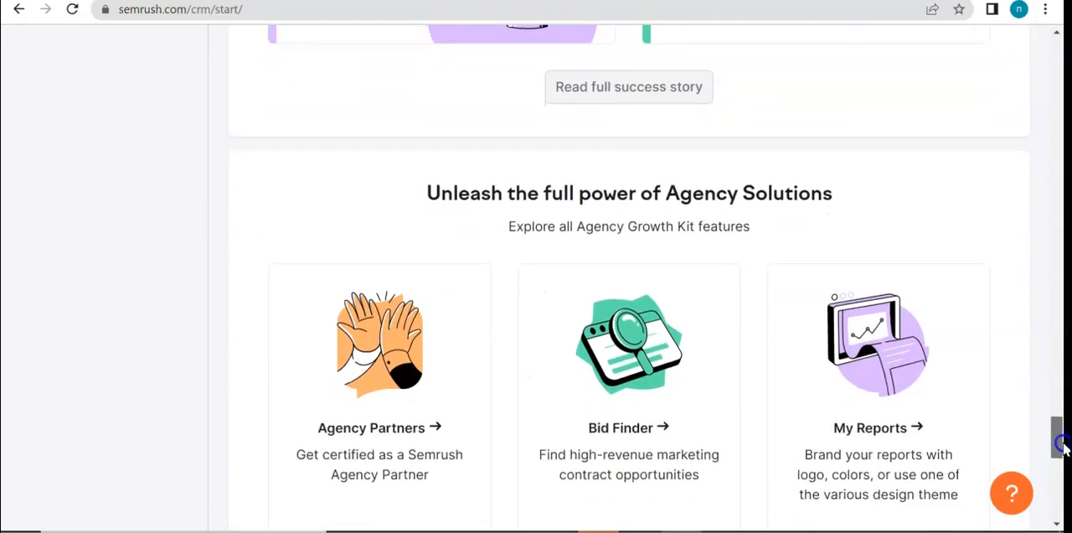
pyautogui.scroll(-3)
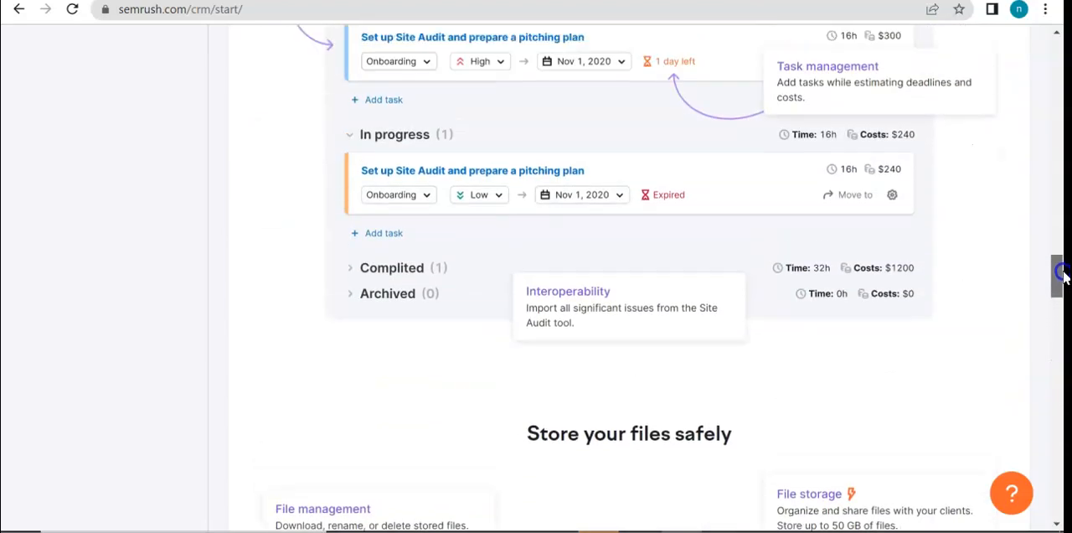
pyautogui.scroll(3)
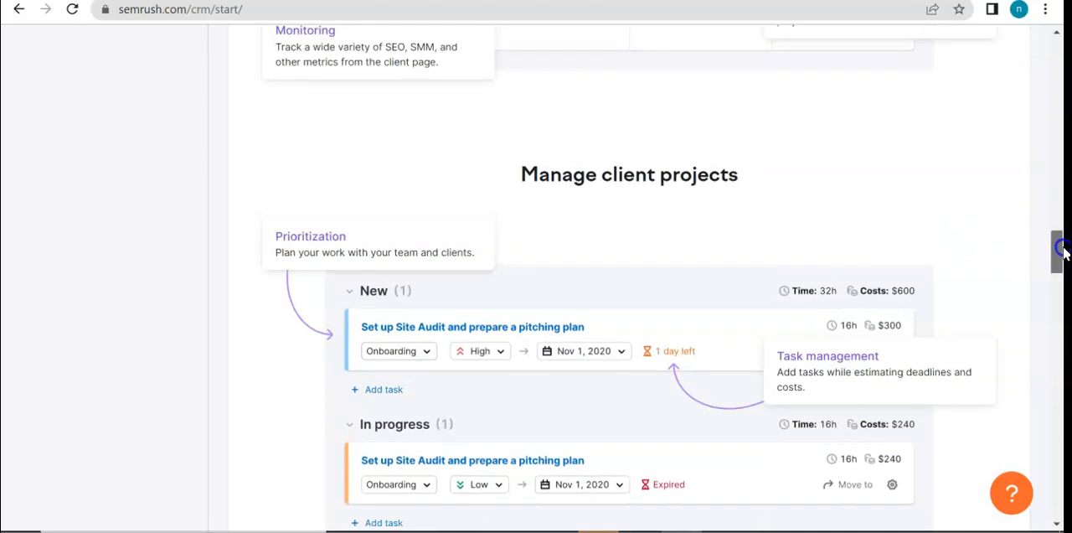
pyautogui.scroll(-3)
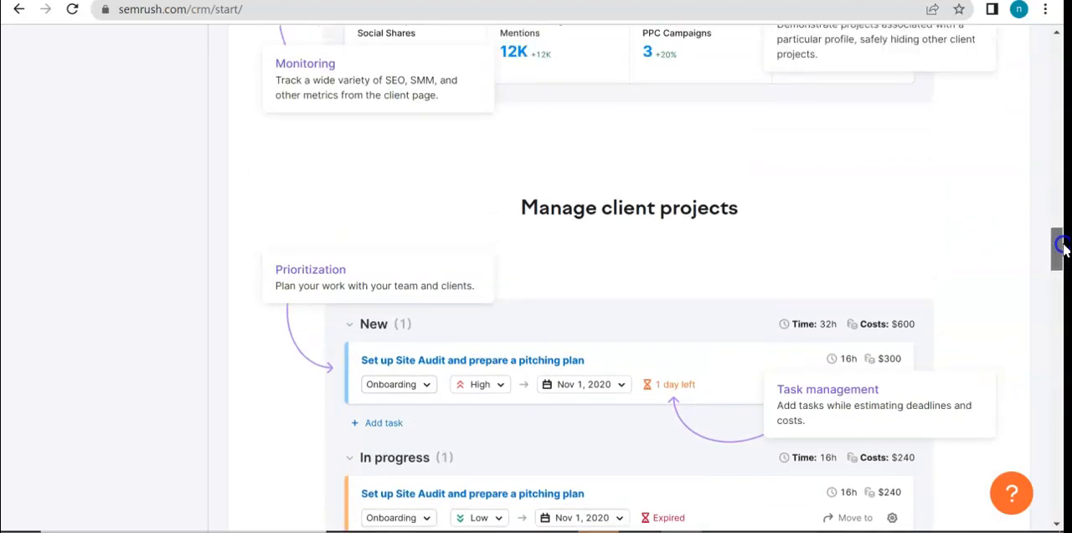
pyautogui.scroll(-3)
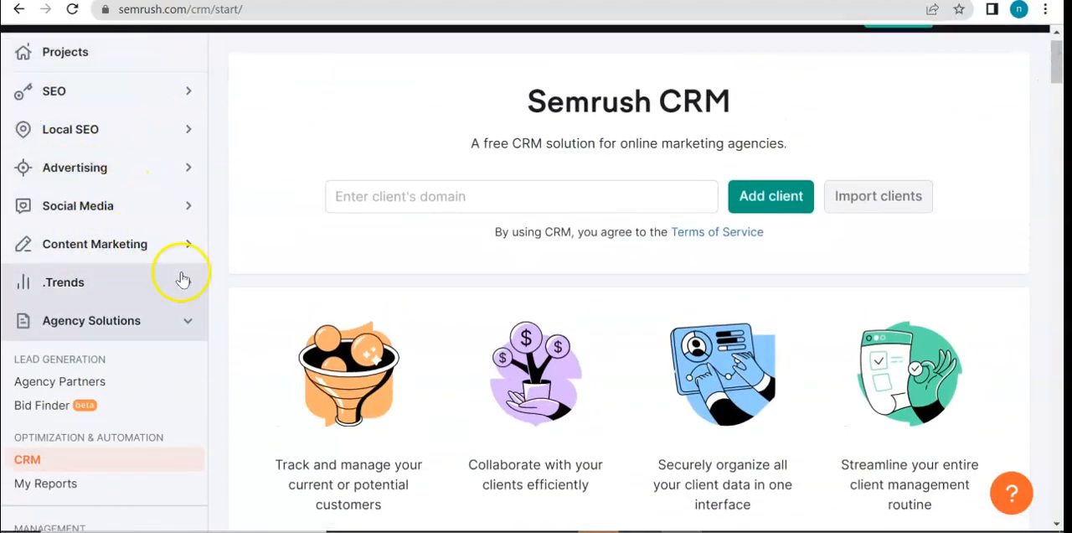
pyautogui.moveTo(697, 82)
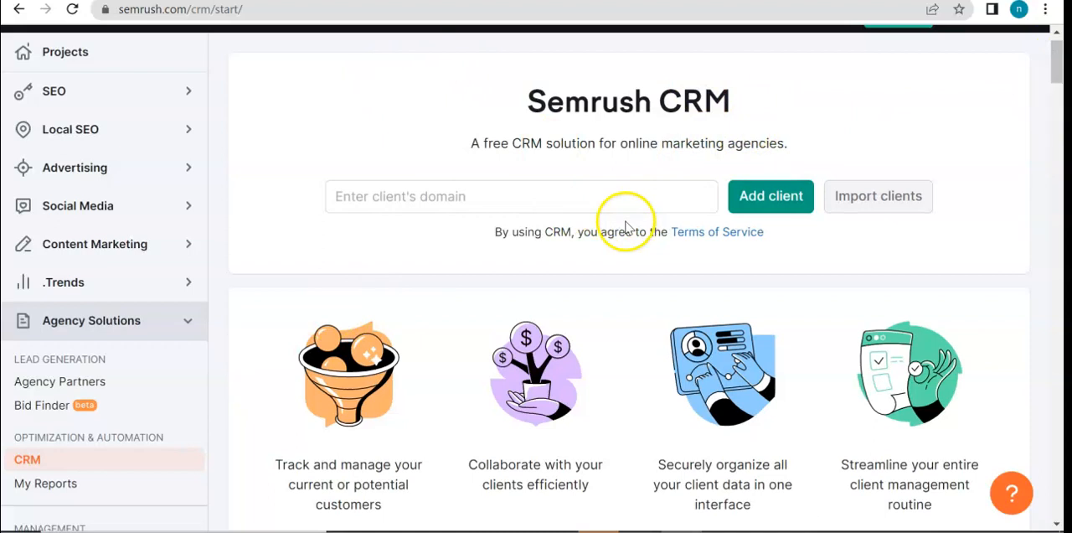
pyautogui.moveTo(741, 109)
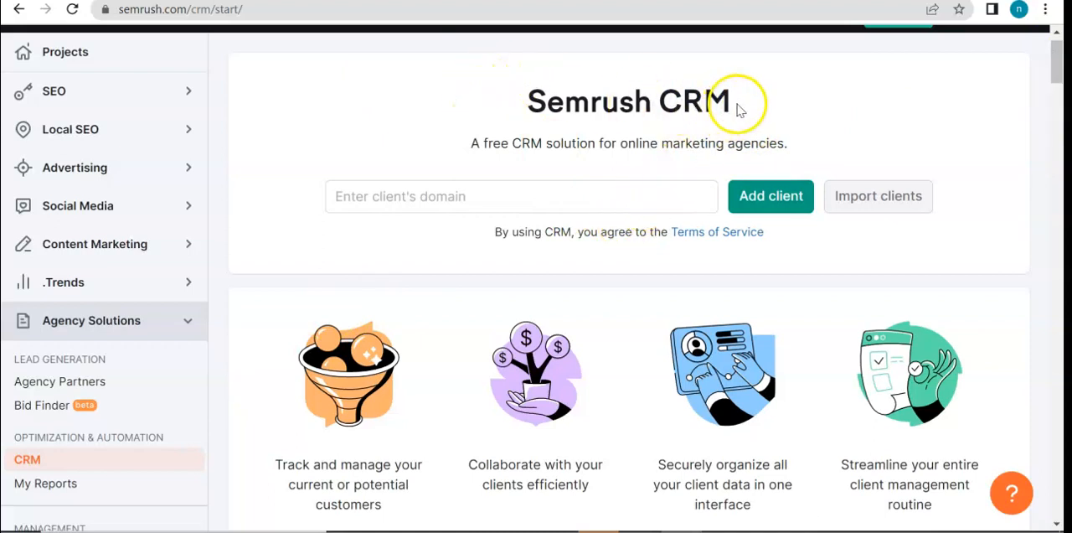
pyautogui.moveTo(1059, 71)
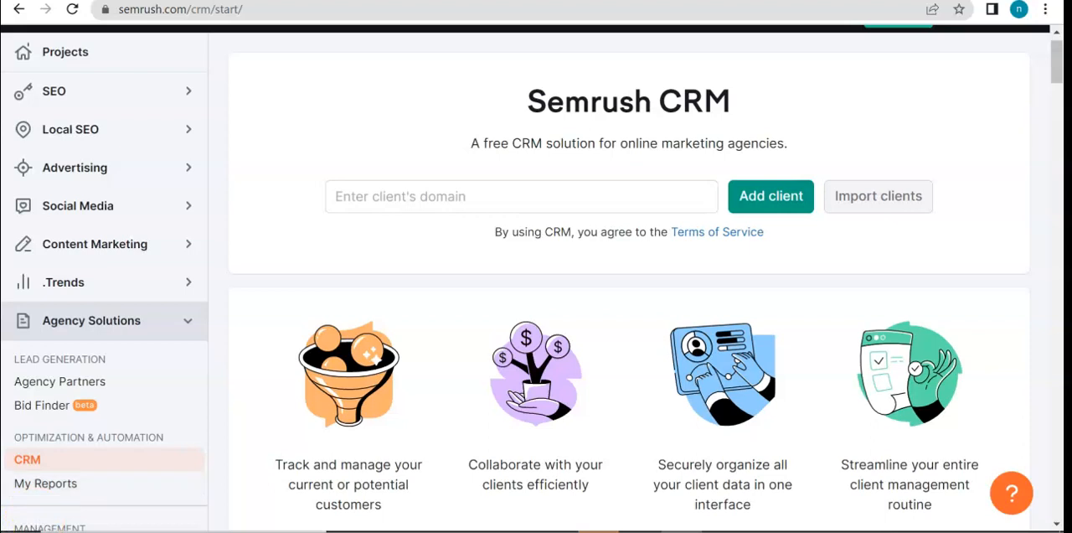
pyautogui.moveTo(358, 41)
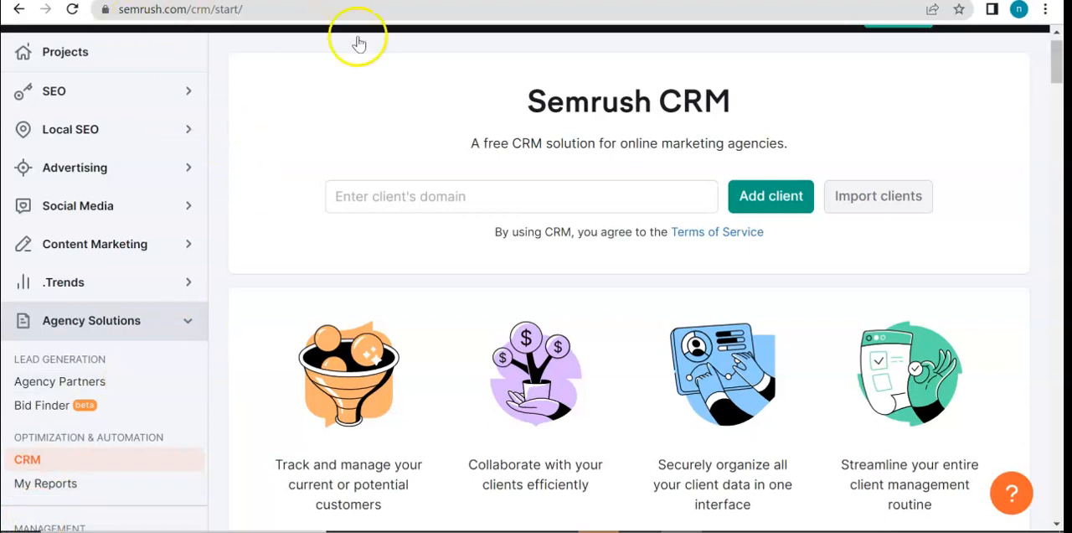
pyautogui.scroll(-3)
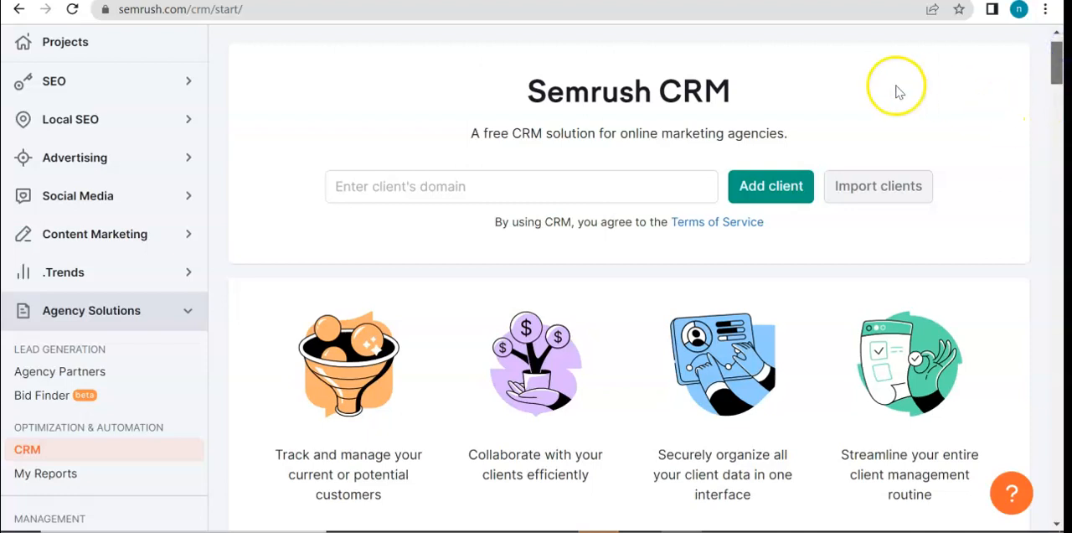
pyautogui.scroll(-3)
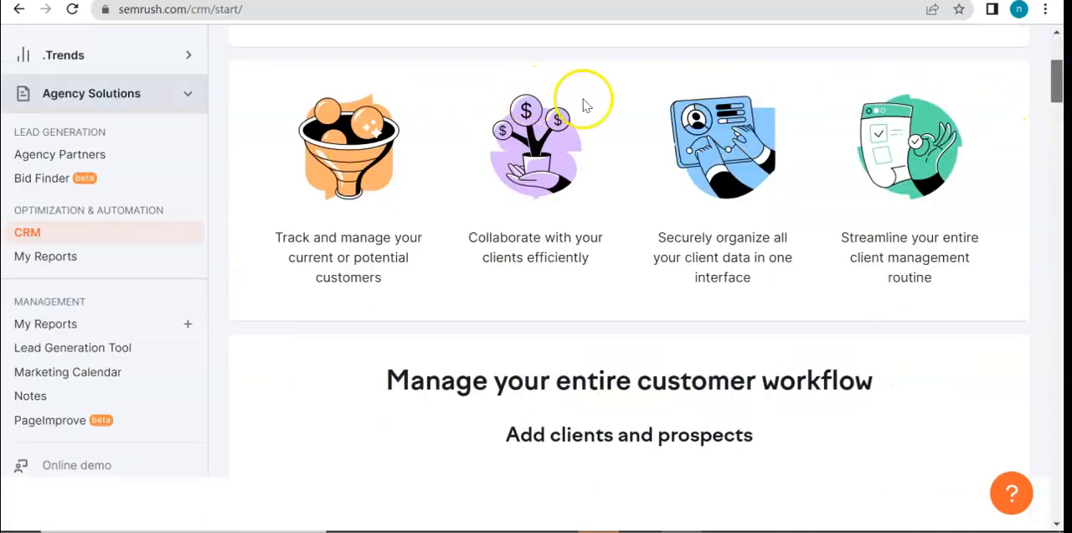
pyautogui.scroll(3)
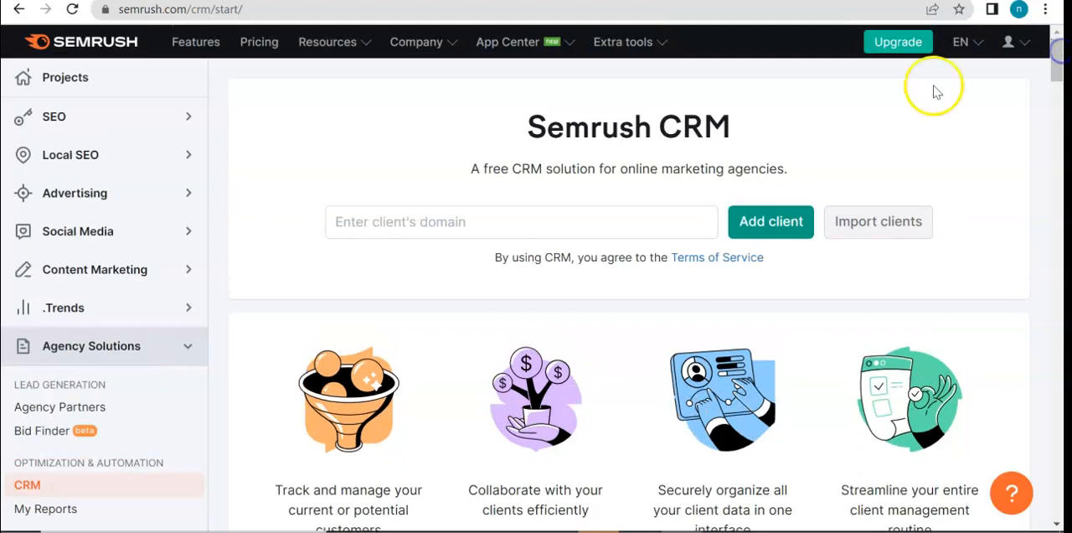